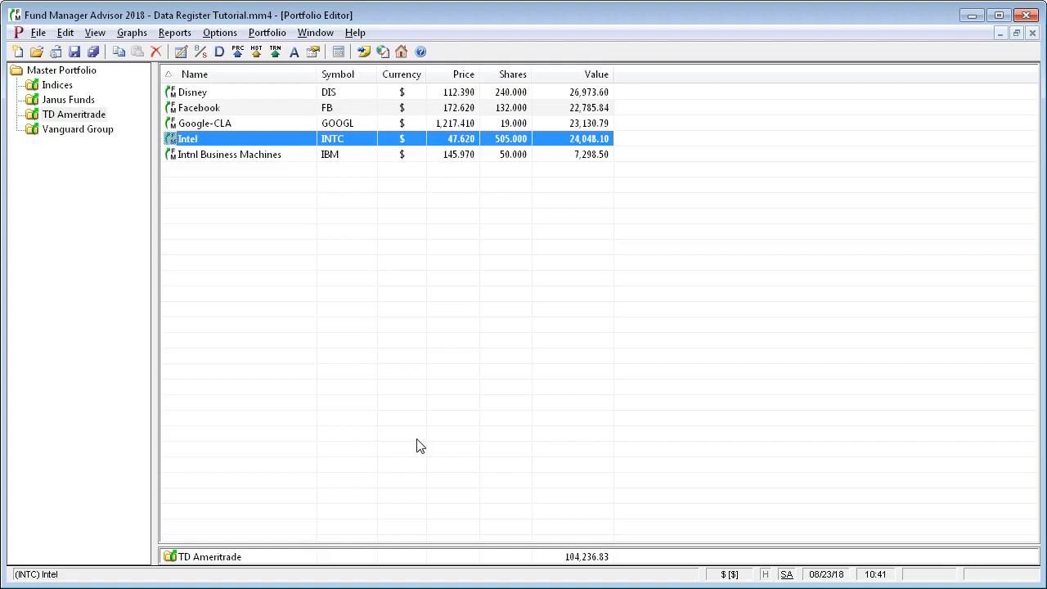
mouse_move(212, 203)
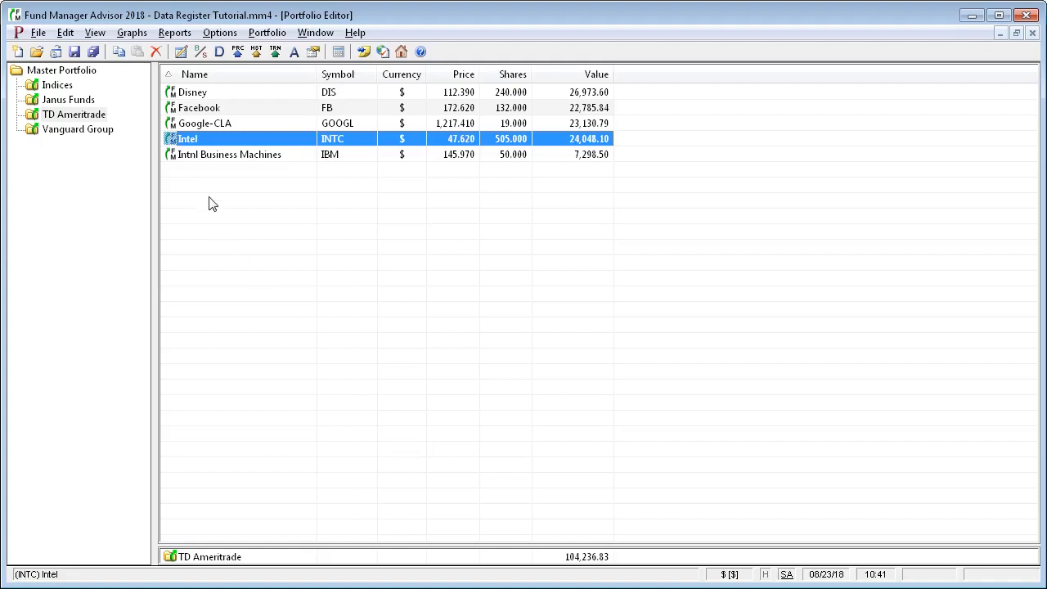
Open Intel's Data Register from its row in the TD Ameritrade portfolio
double_click(187, 137)
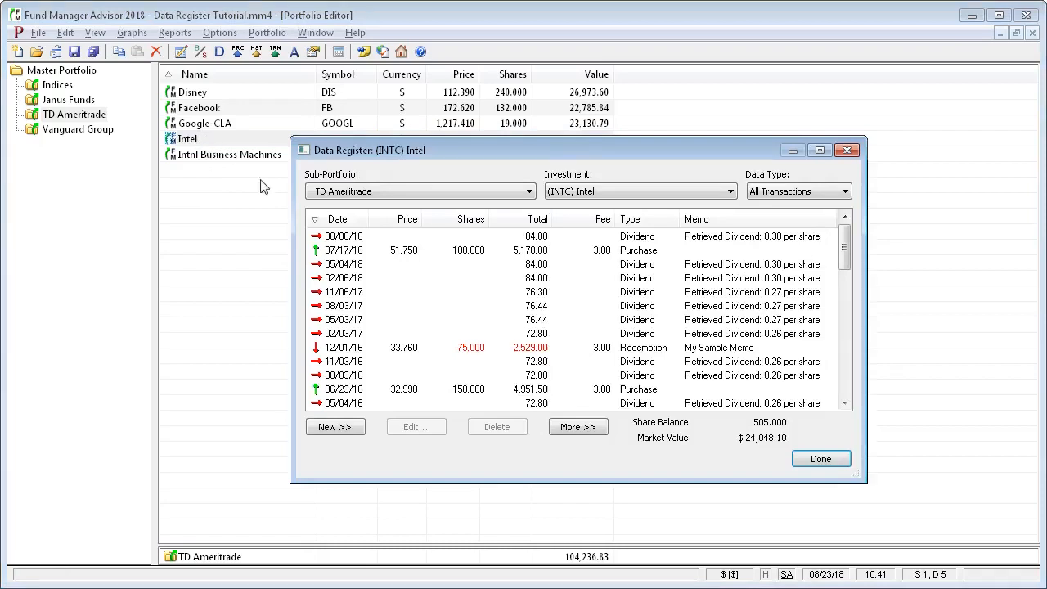
mouse_move(696, 170)
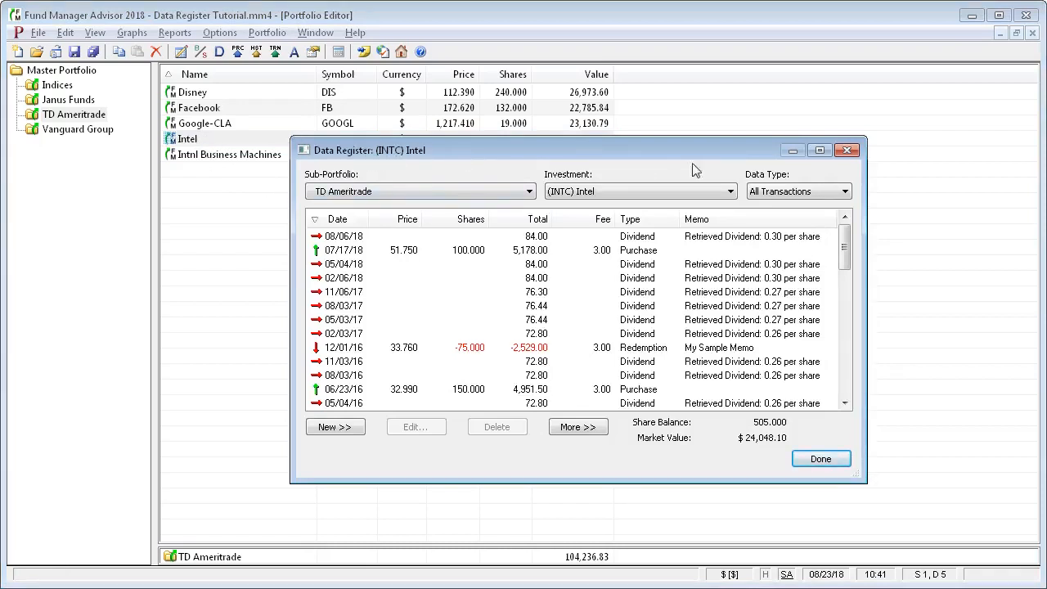
Close the register and reopen it through Edit > All Data
left_click(822, 458)
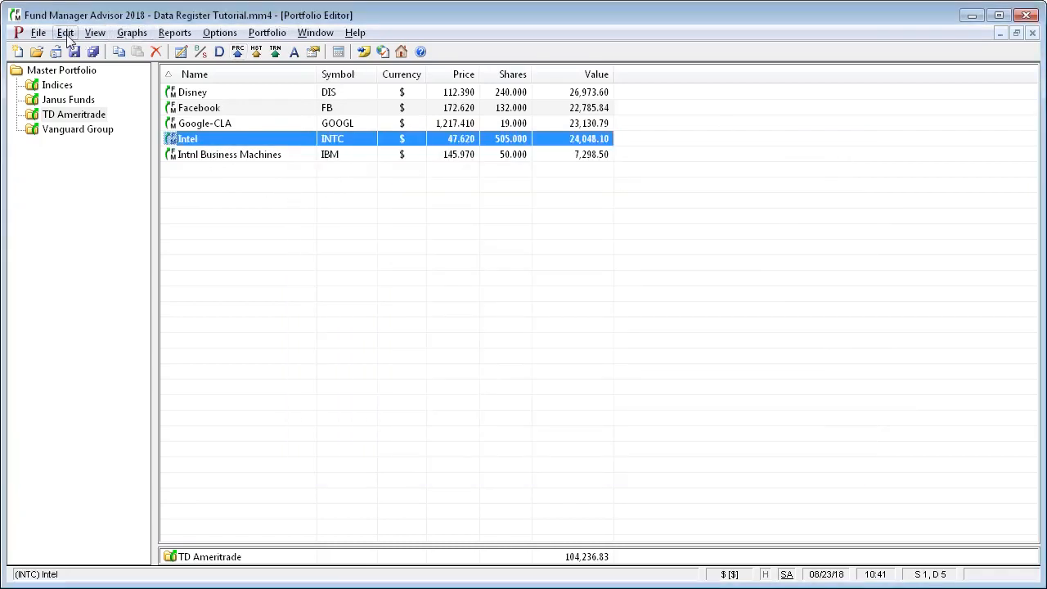
left_click(66, 33)
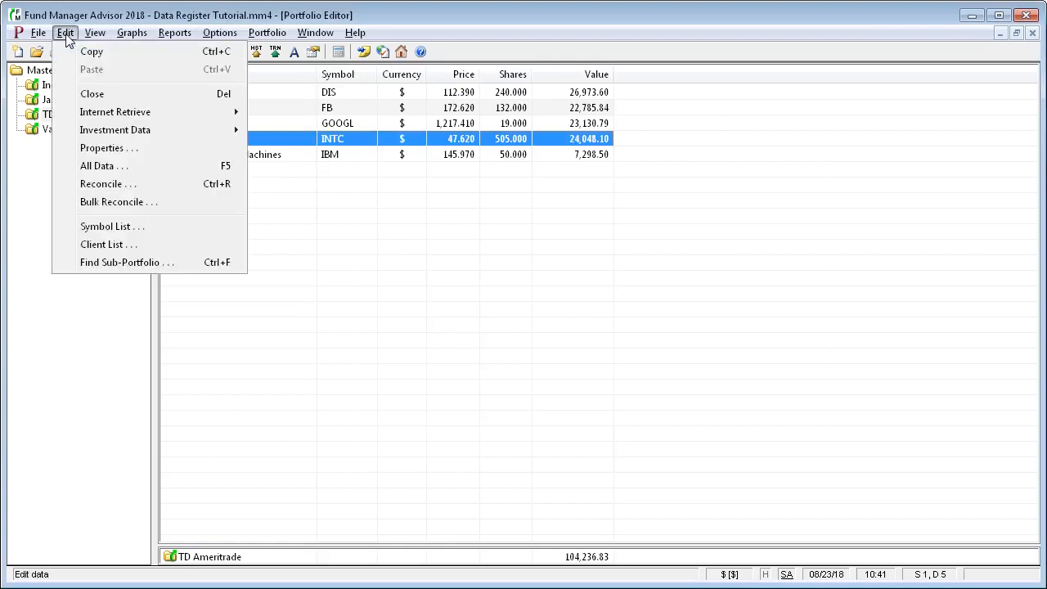
mouse_move(103, 167)
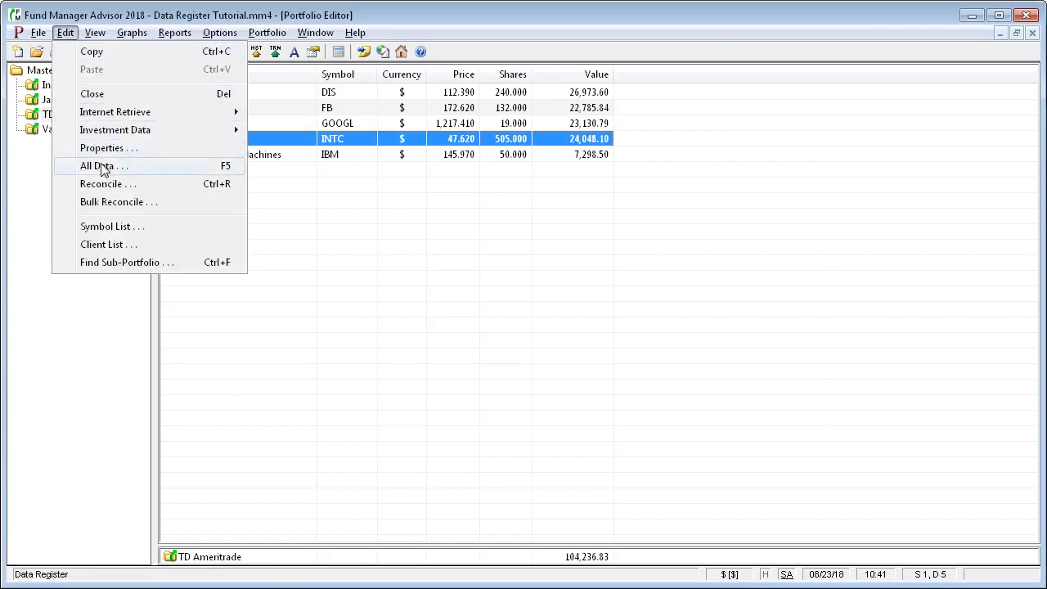
left_click(101, 167)
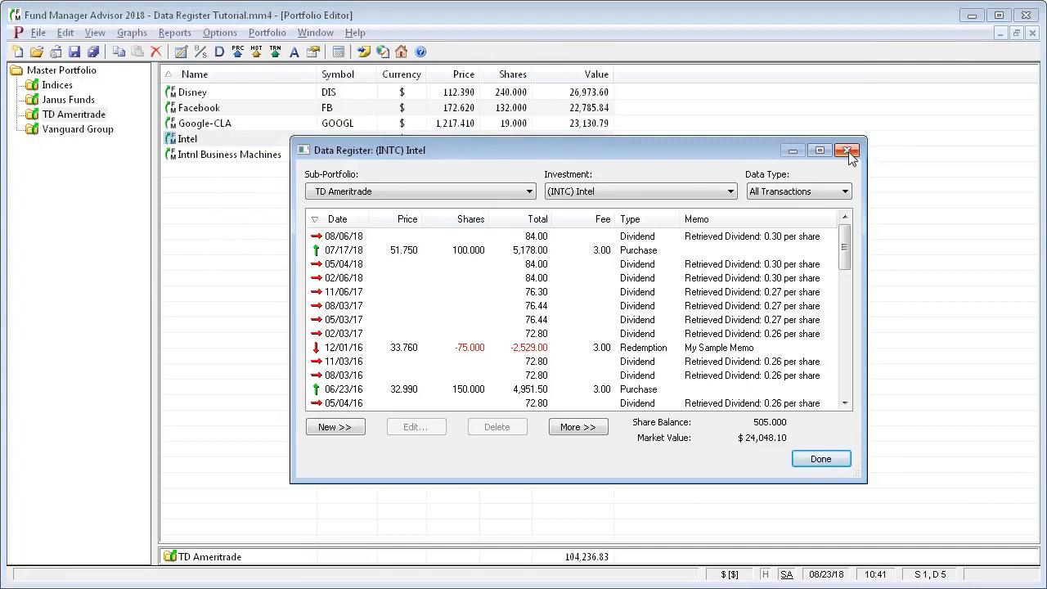
Close the register, reopen it from the toolbar Data Register button, and close it with Done
left_click(848, 151)
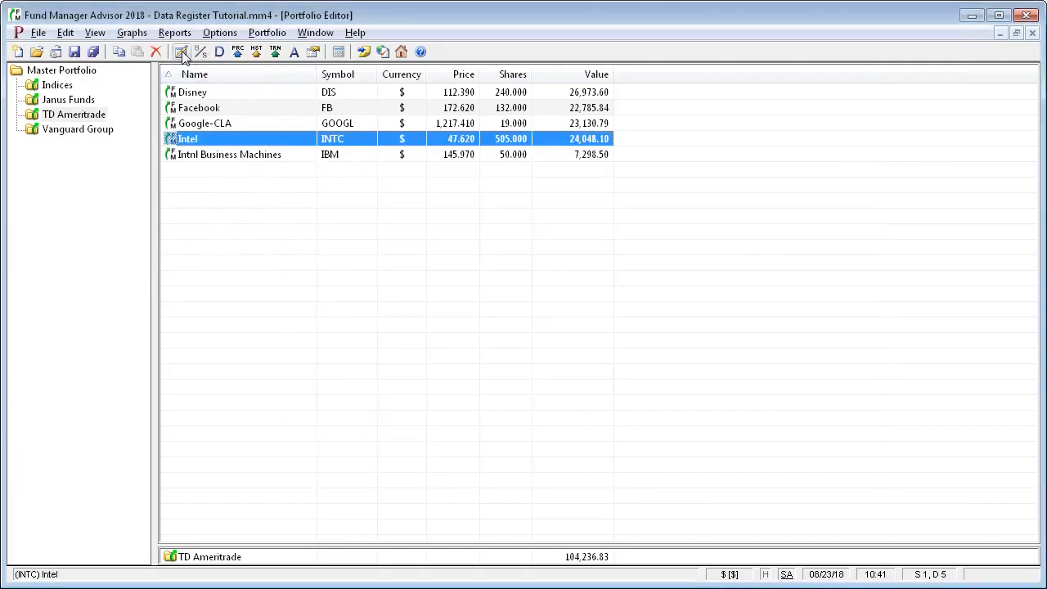
left_click(180, 51)
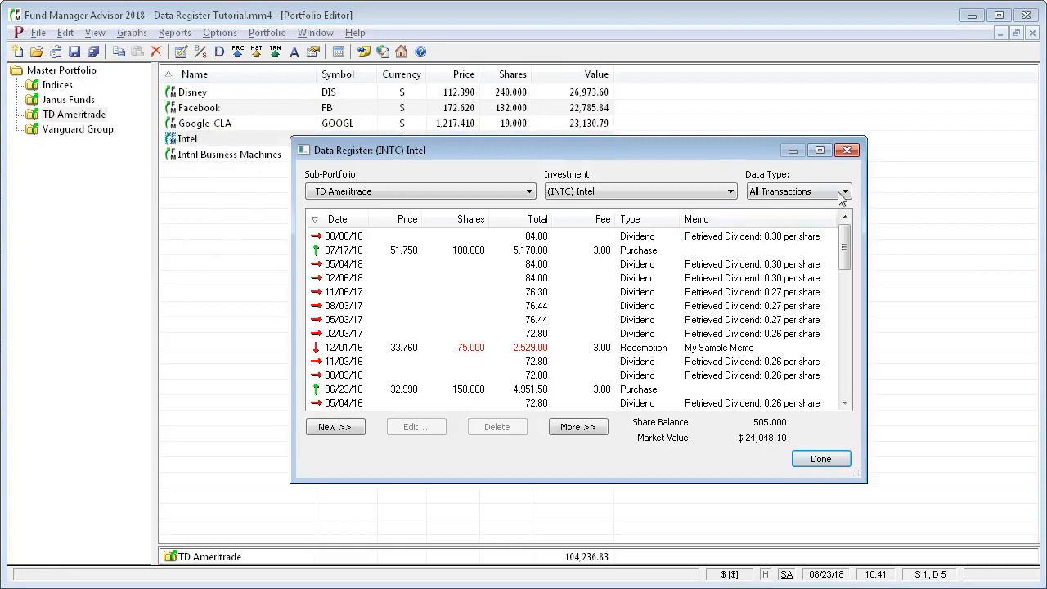
left_click(821, 458)
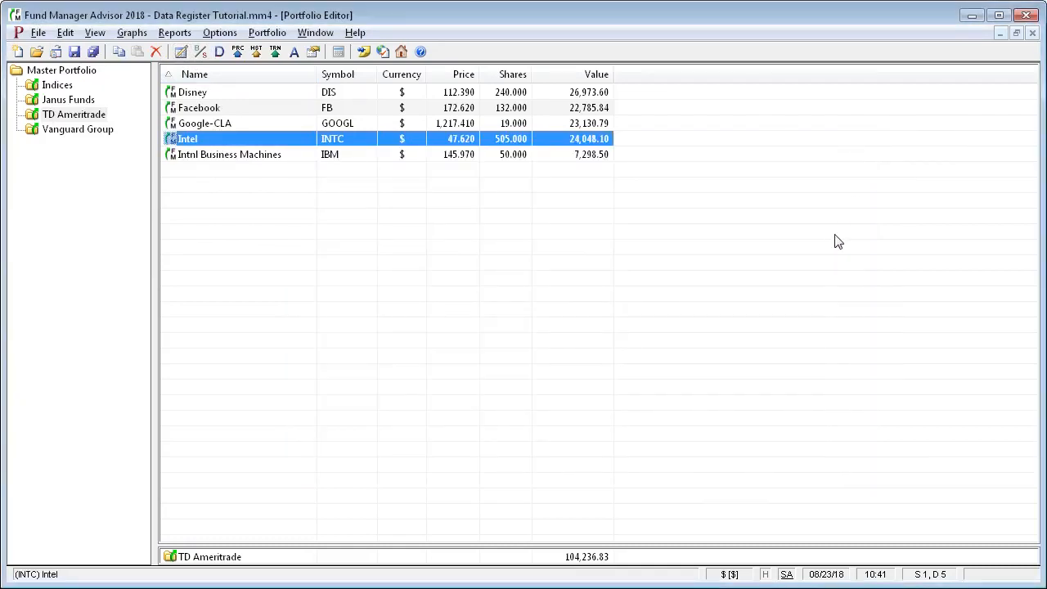
mouse_move(173, 154)
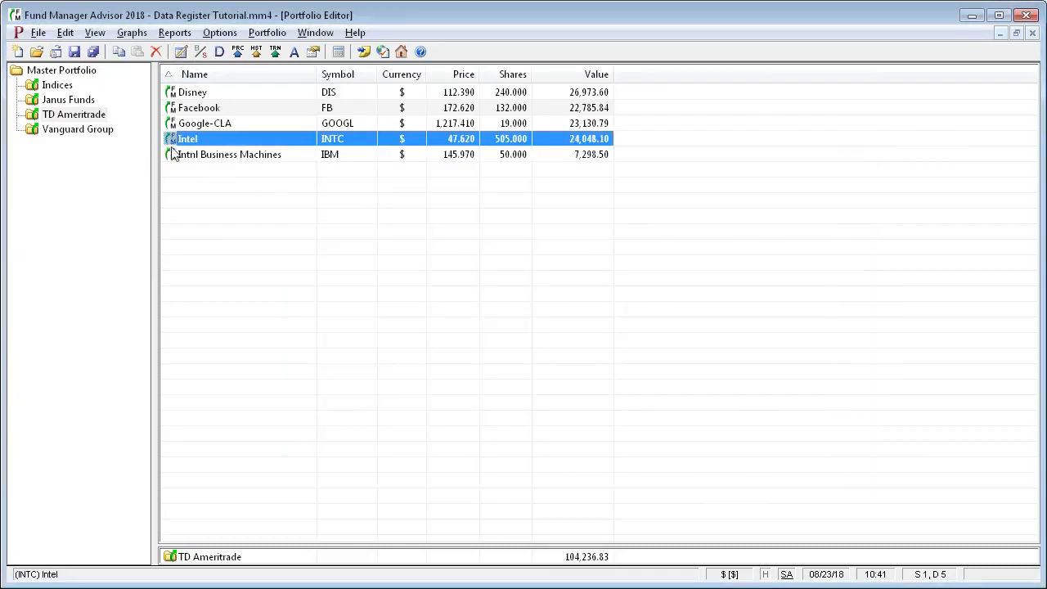
Reopen Intel's Data Register from its portfolio row
double_click(187, 138)
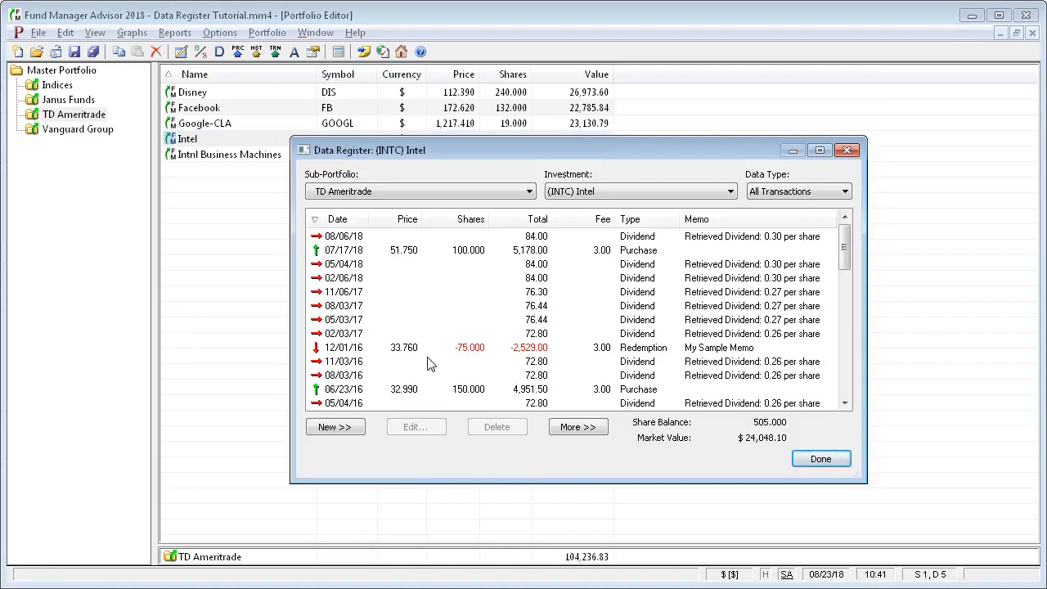
mouse_move(563, 173)
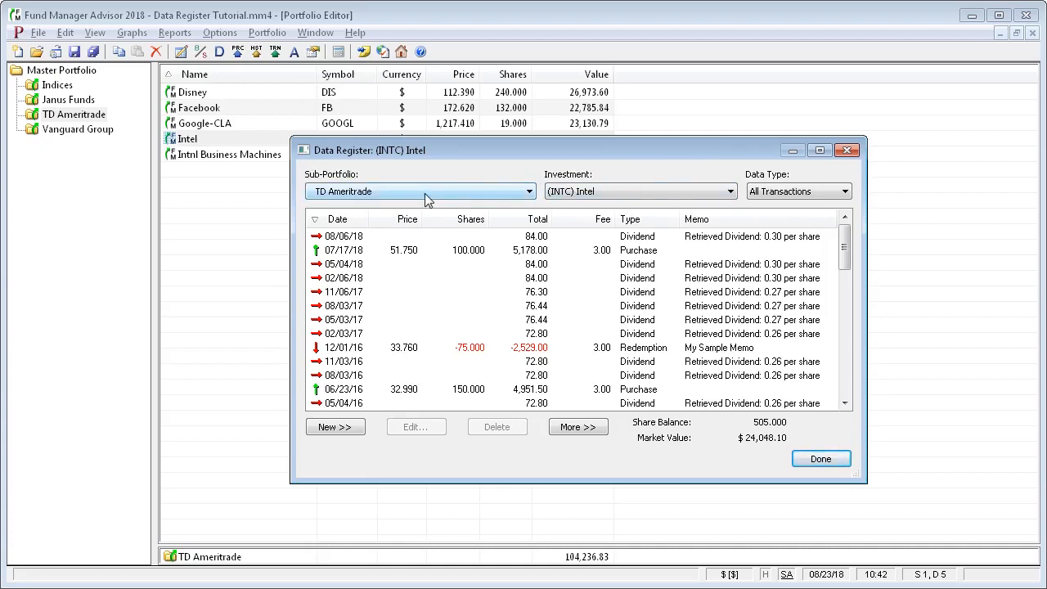
mouse_move(449, 200)
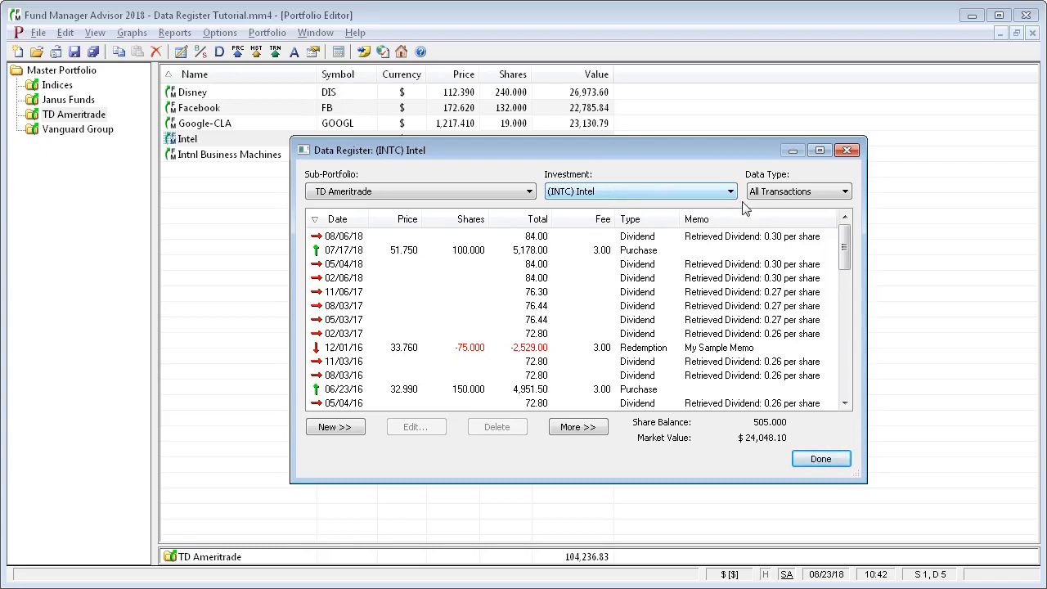
Switch the register to sub-portfolio Janus Funds and investment Janus Global Research
left_click(529, 190)
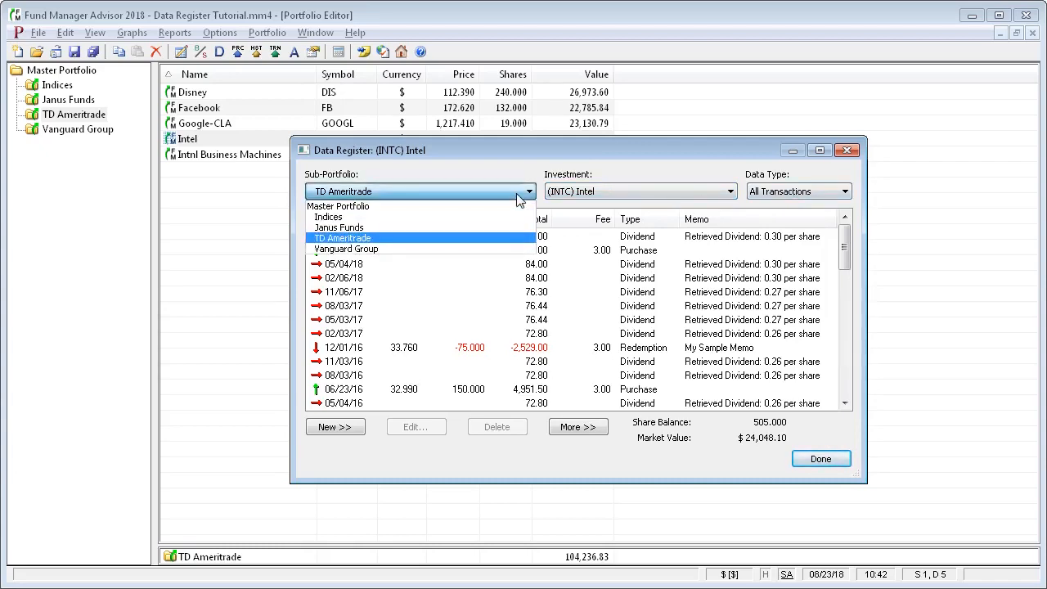
mouse_move(401, 246)
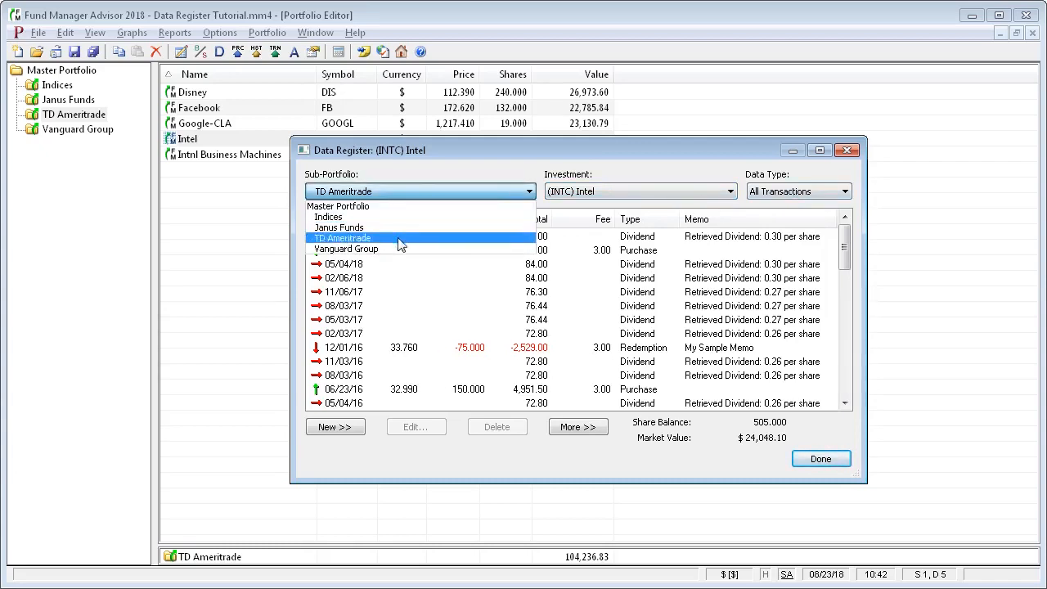
left_click(337, 226)
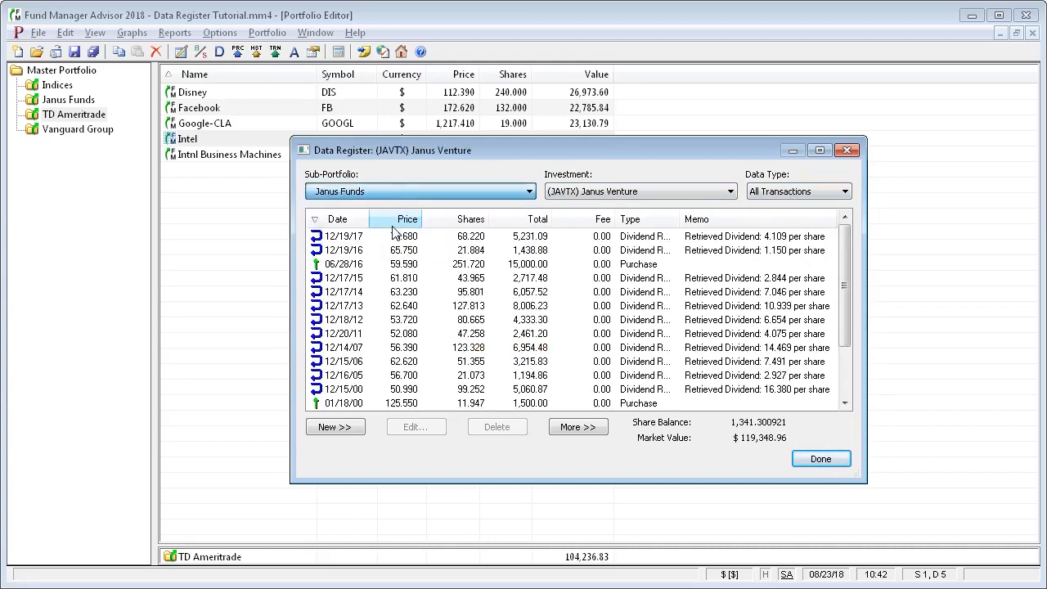
left_click(728, 190)
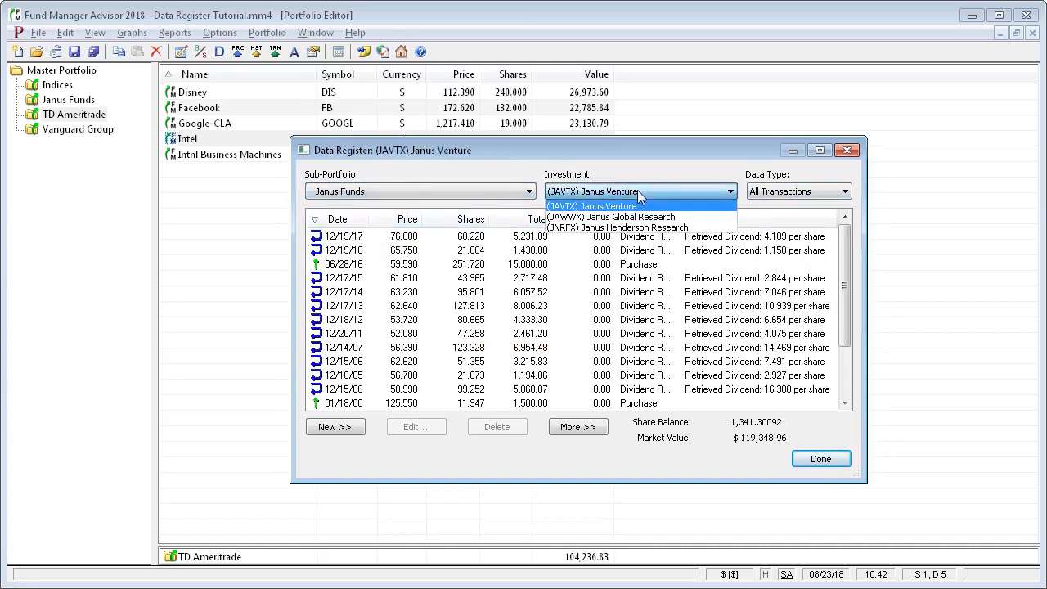
mouse_move(642, 228)
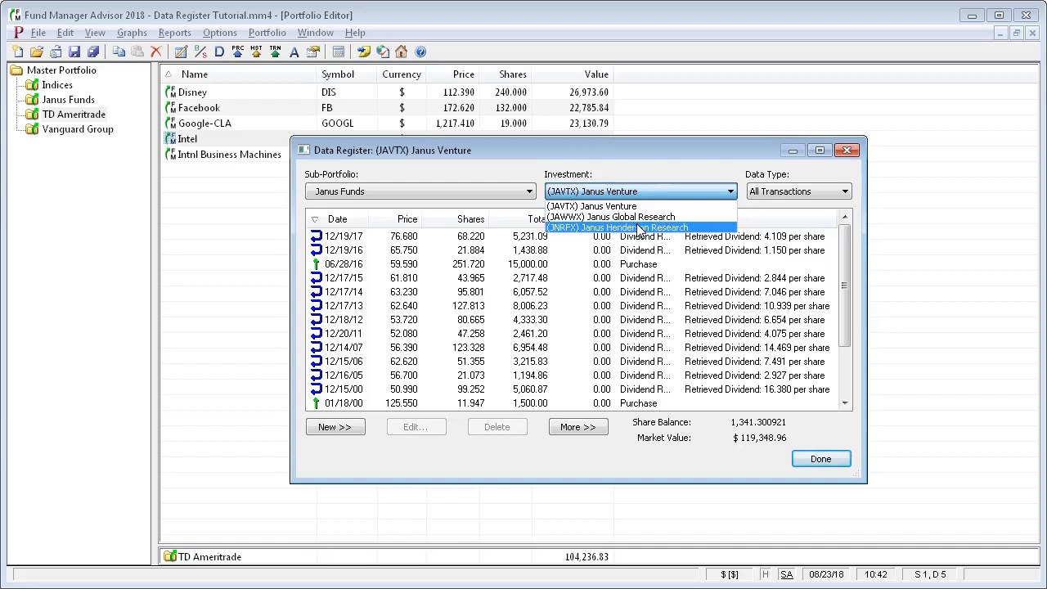
mouse_move(639, 216)
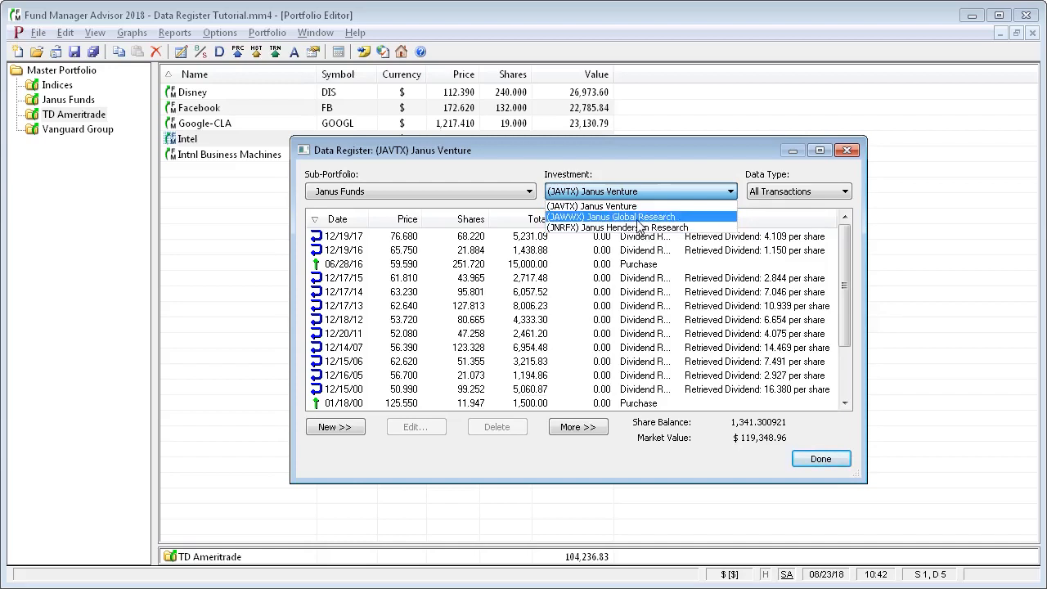
left_click(612, 216)
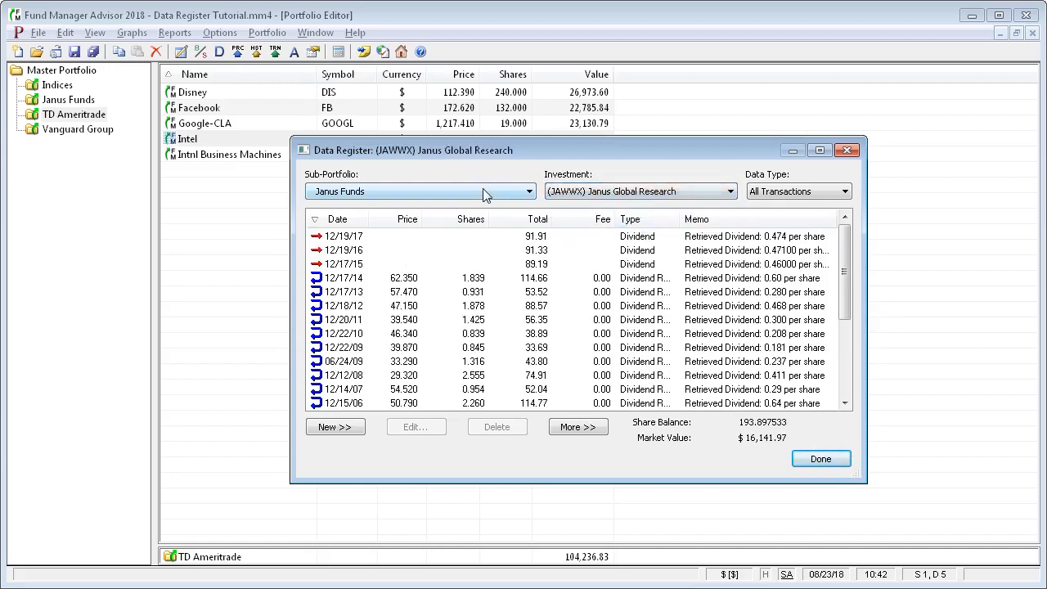
Switch the sub-portfolio back to Master Portfolio and list its investments
left_click(530, 190)
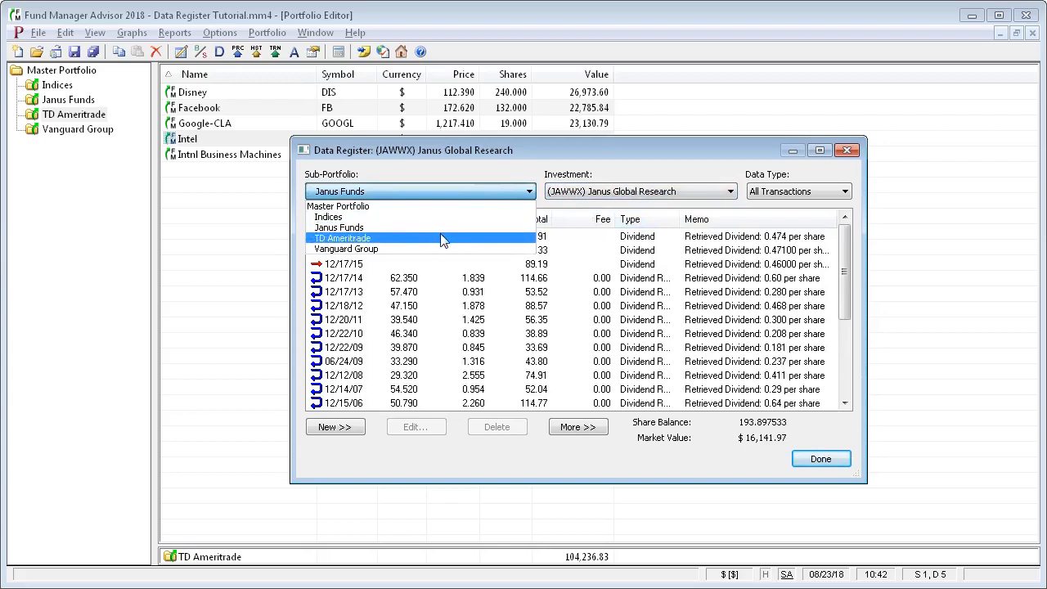
left_click(338, 206)
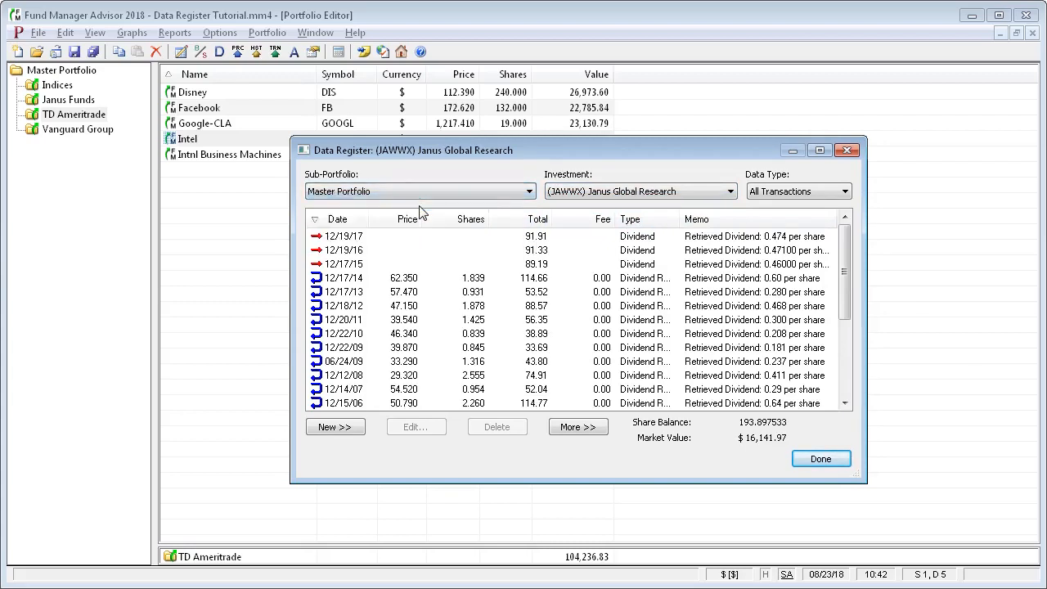
left_click(730, 190)
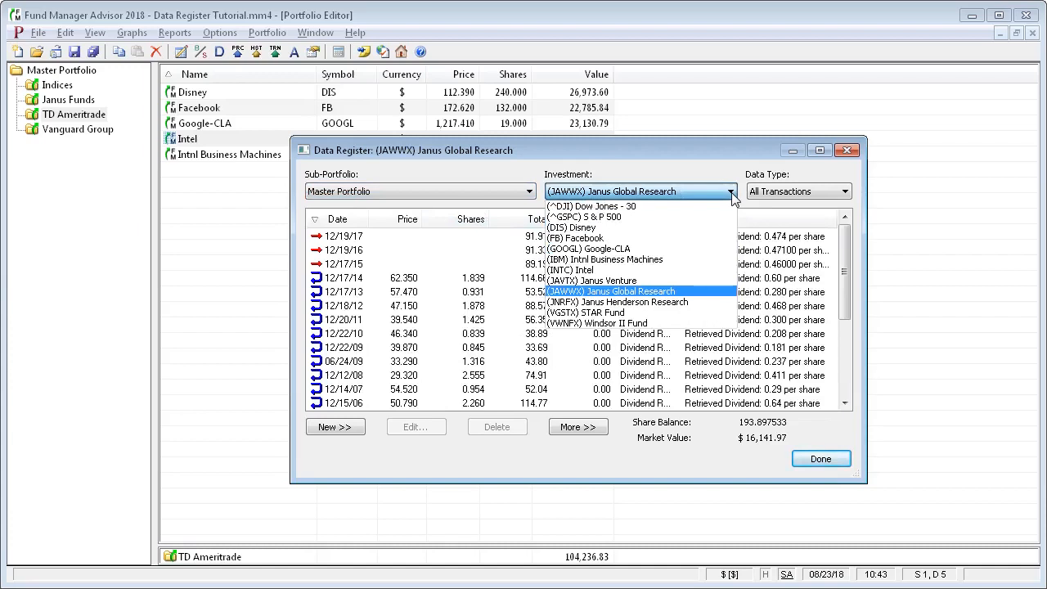
Select (INTC) Intel as the register's investment under Master Portfolio
left_click(569, 270)
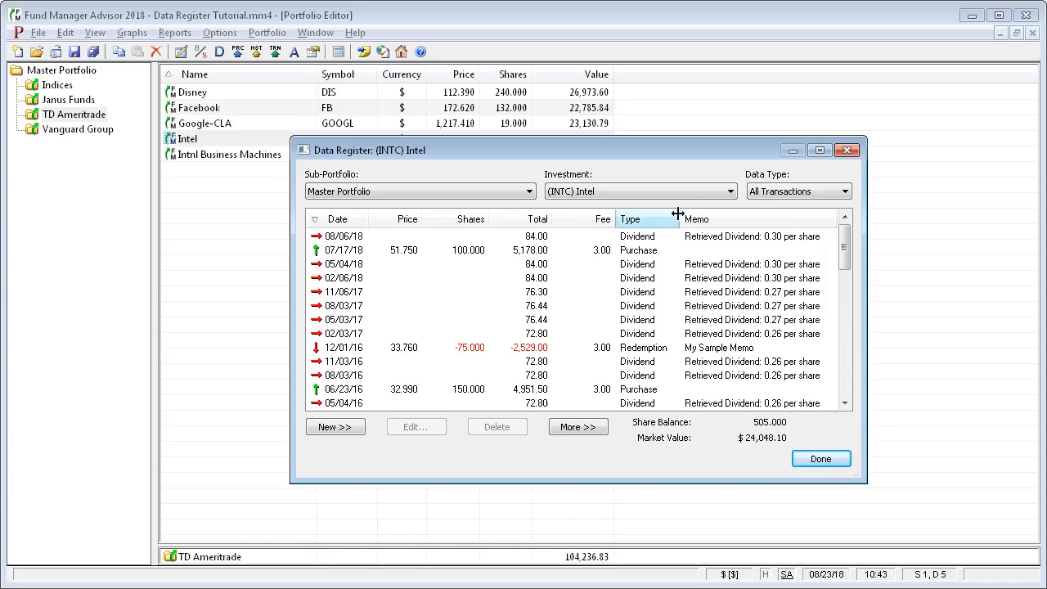
left_click(848, 190)
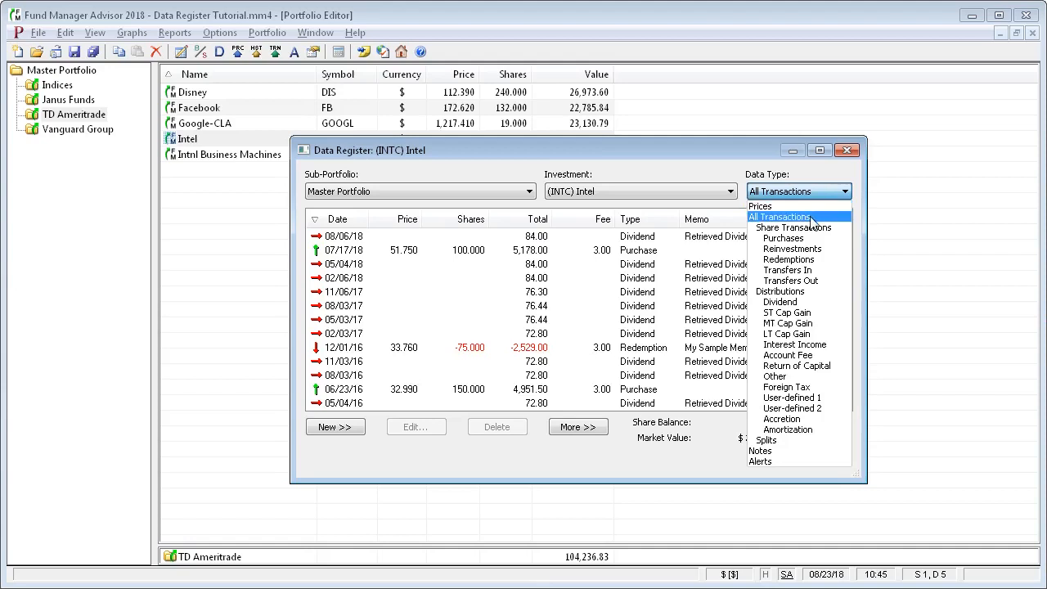
mouse_move(782, 419)
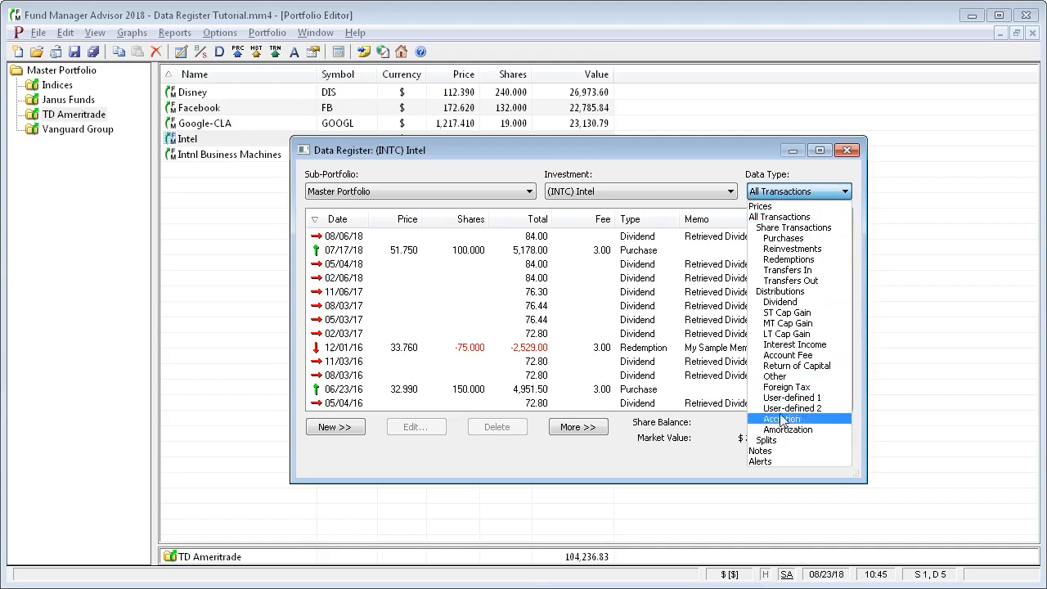
mouse_move(779, 292)
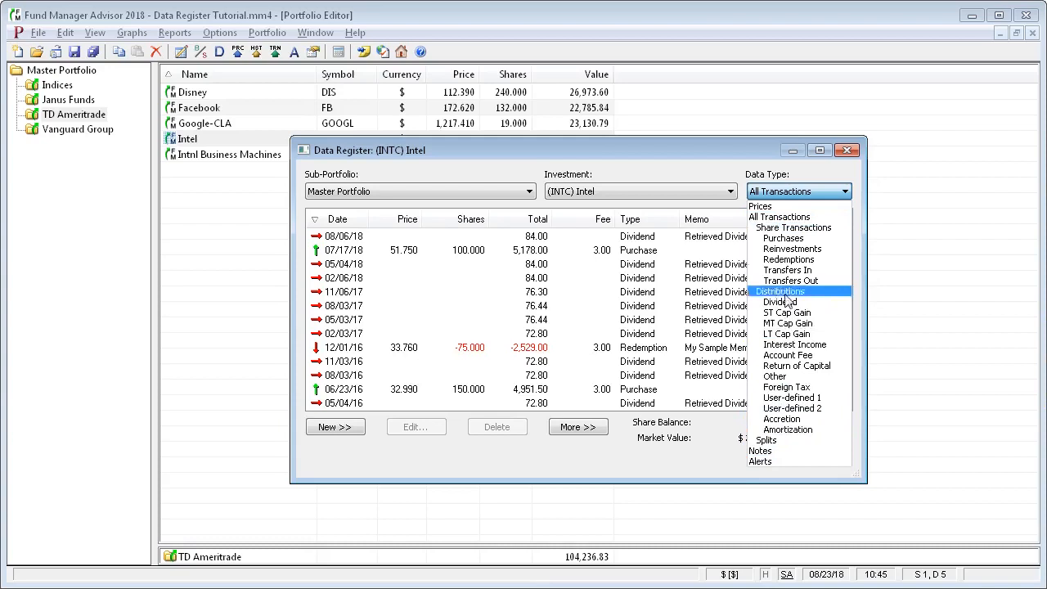
mouse_move(779, 216)
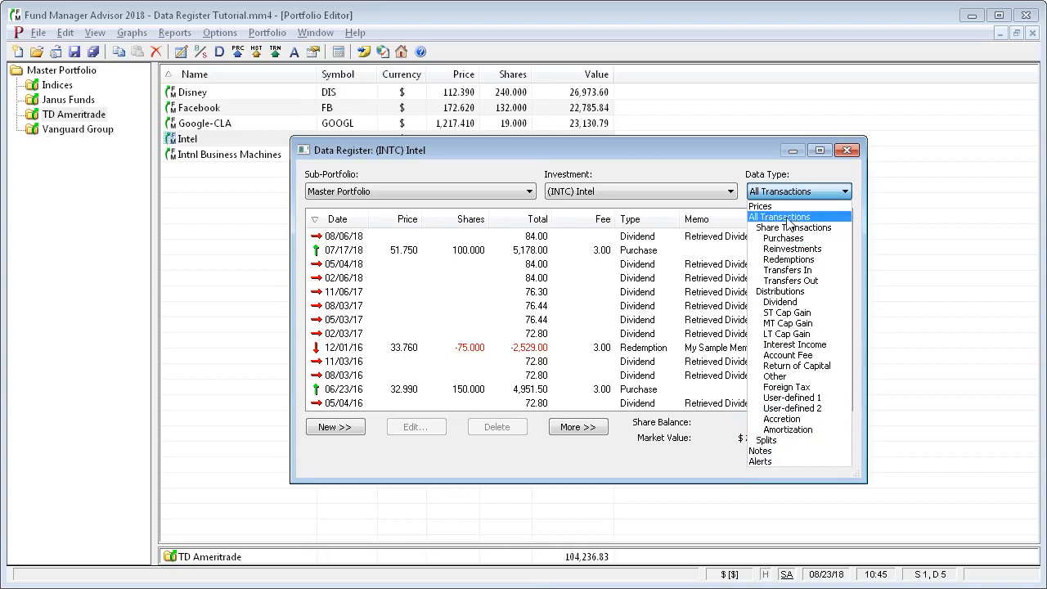
mouse_move(792, 227)
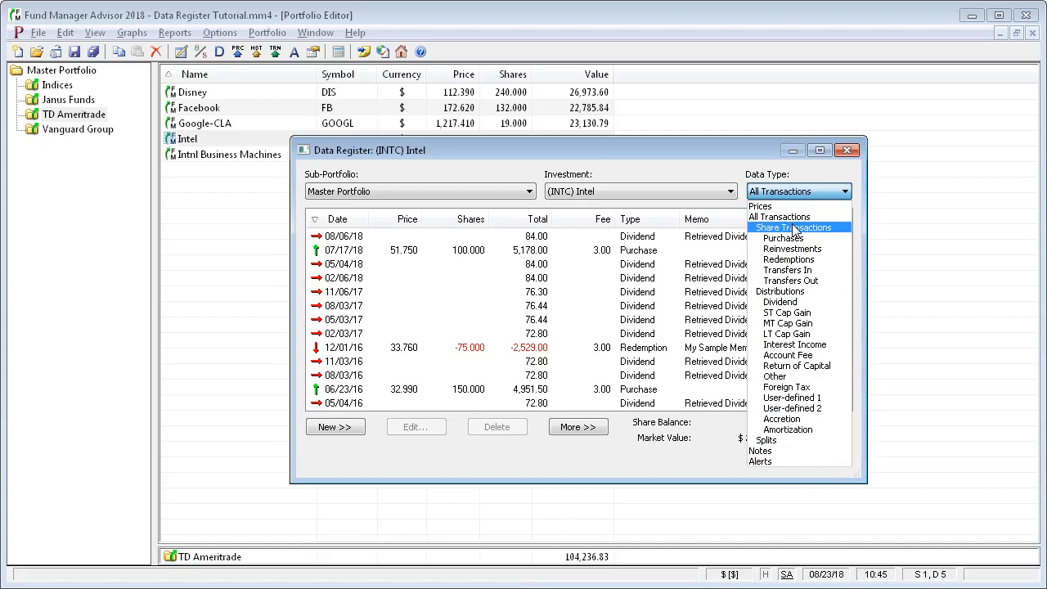
mouse_move(792, 229)
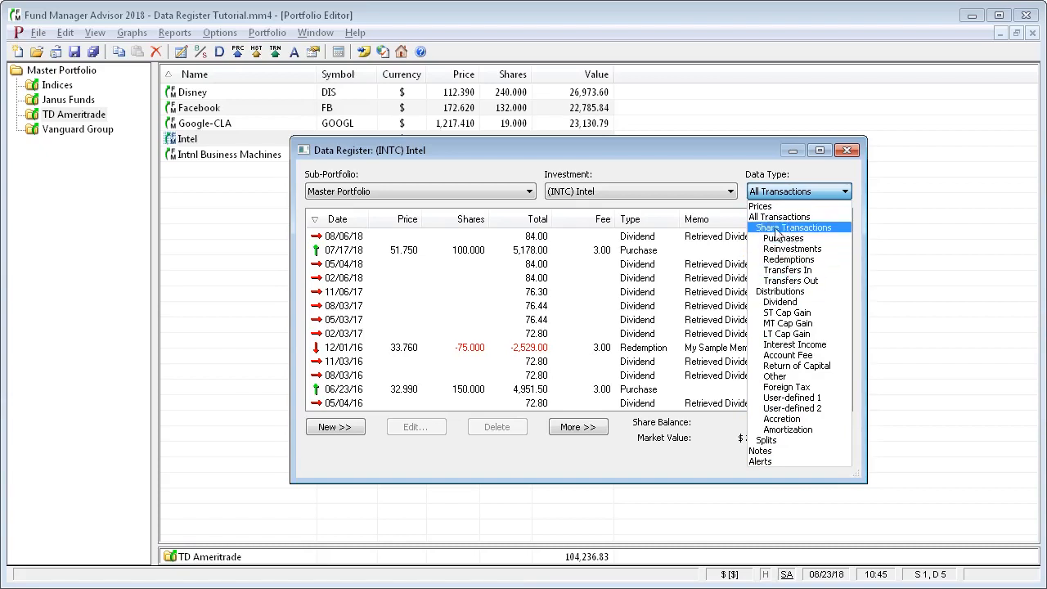
mouse_move(811, 236)
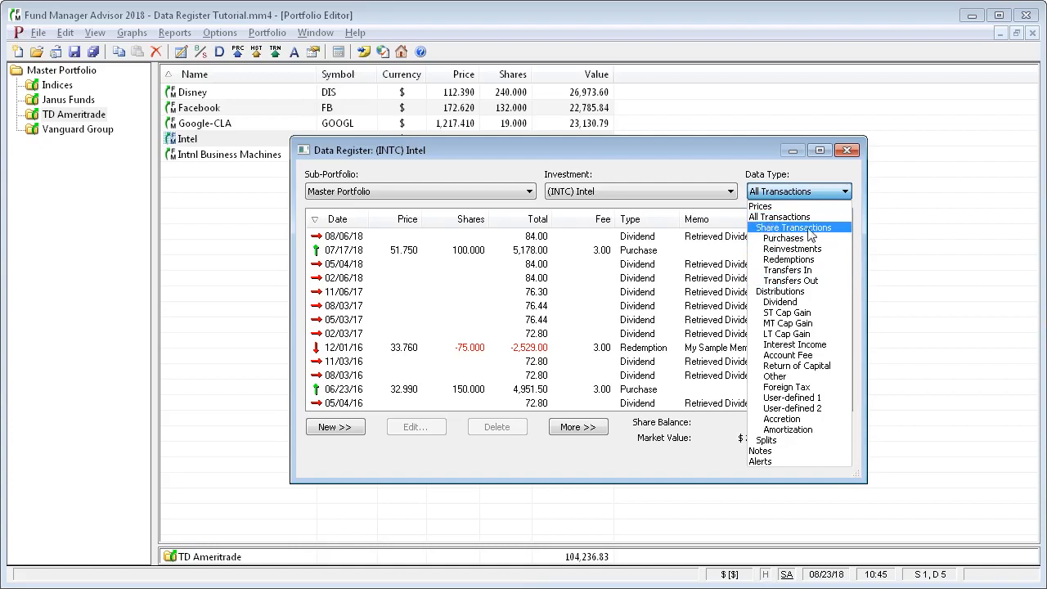
mouse_move(805, 232)
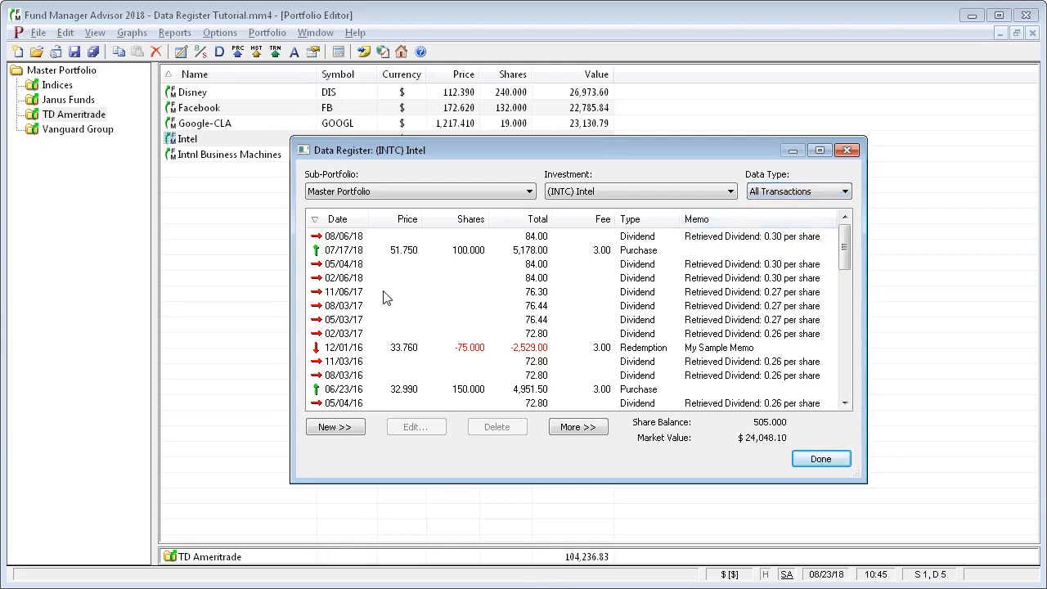
mouse_move(347, 242)
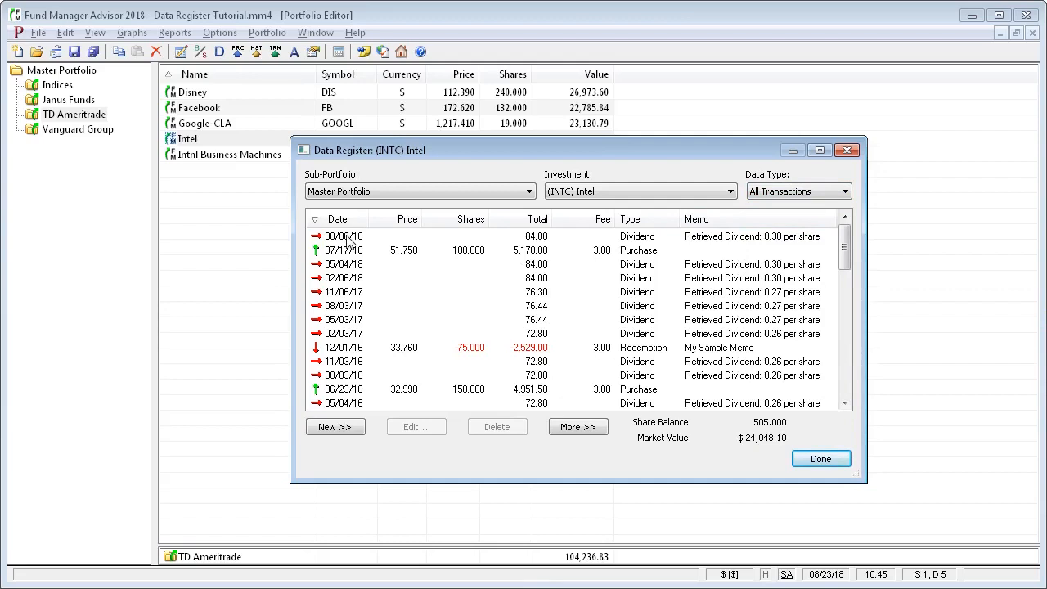
mouse_move(413, 259)
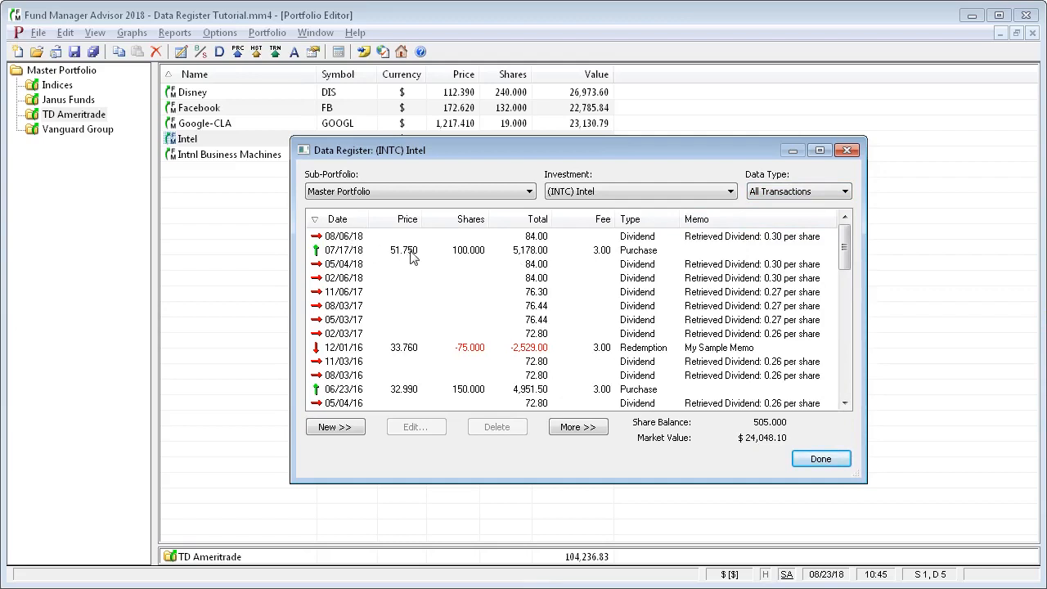
Filter the Intel register to Share Transactions only
left_click(848, 189)
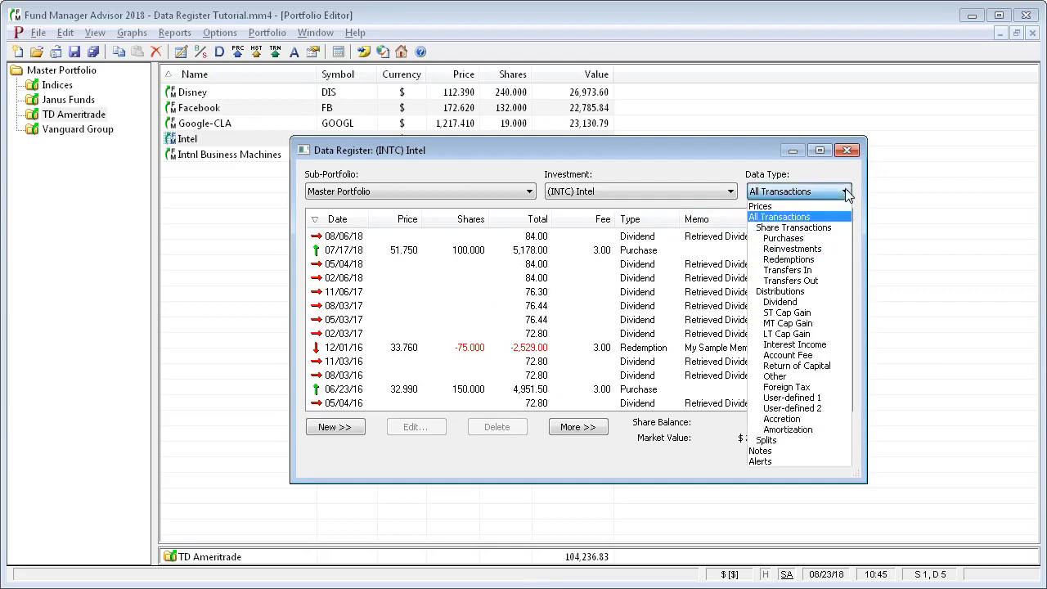
left_click(794, 228)
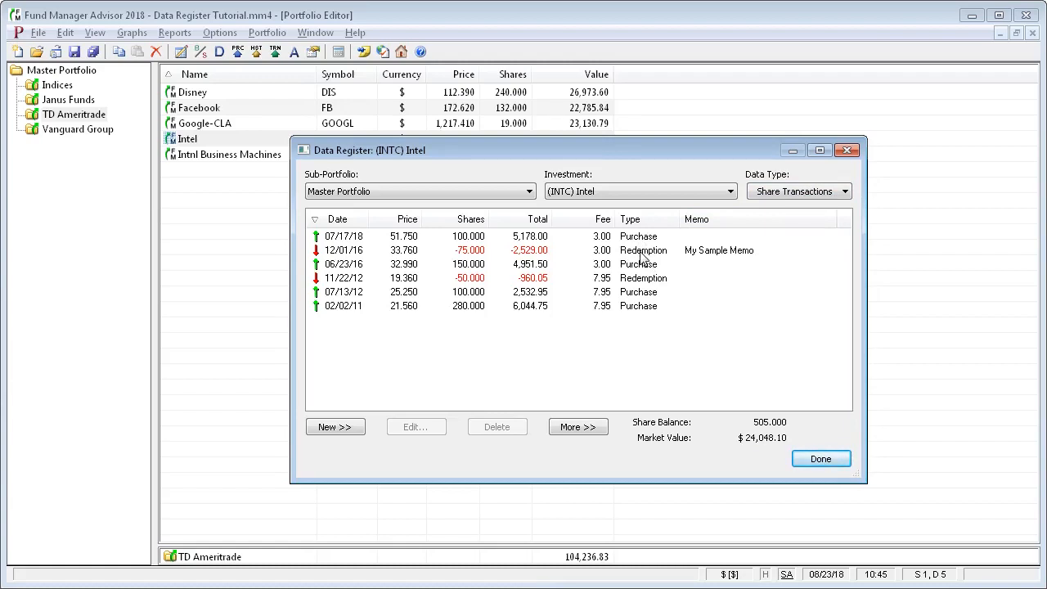
left_click(848, 190)
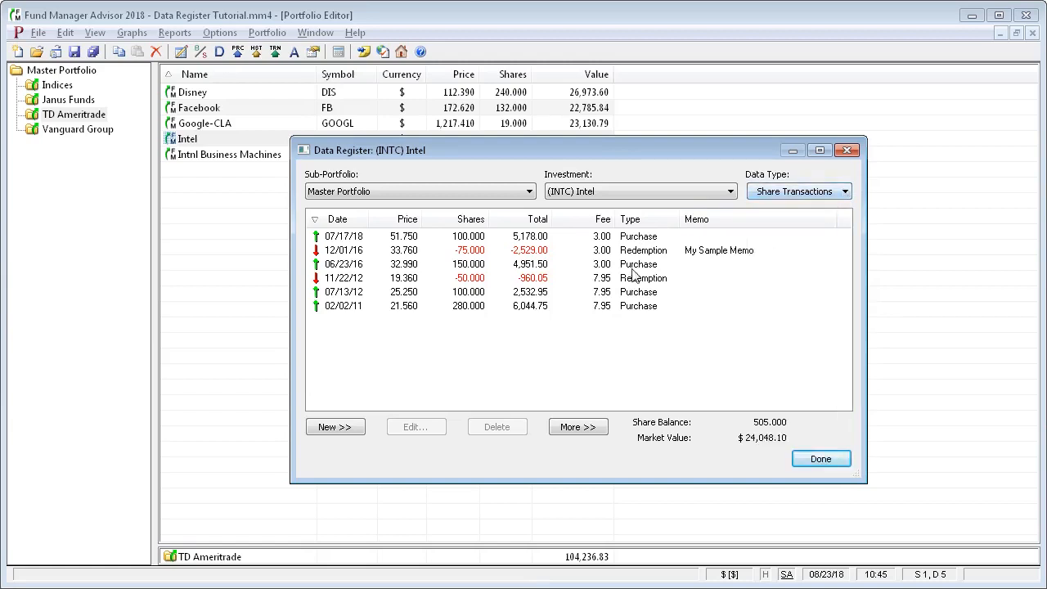
mouse_move(680, 311)
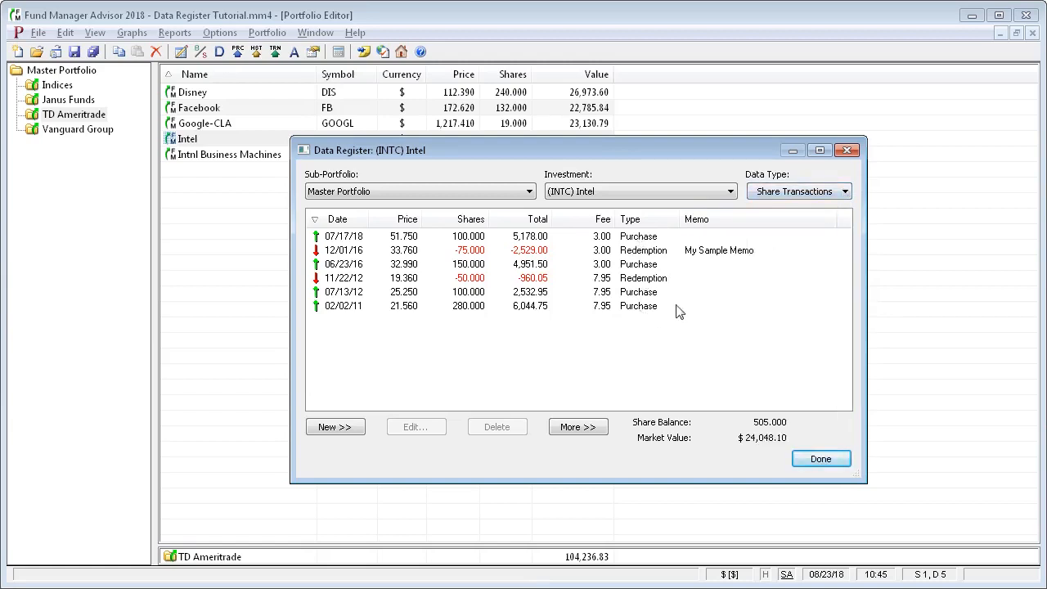
left_click(845, 189)
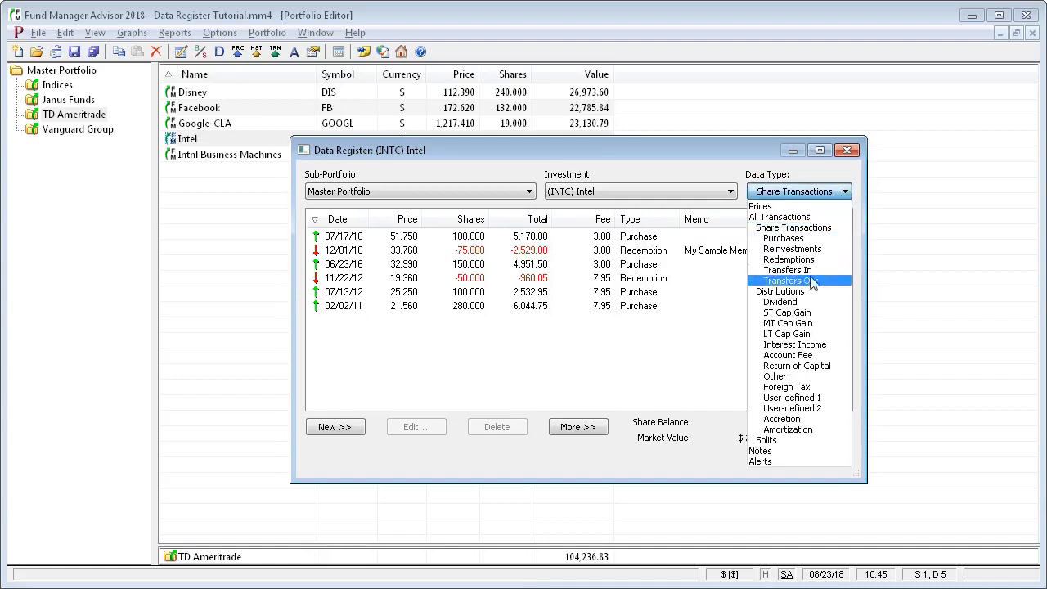
mouse_move(779, 291)
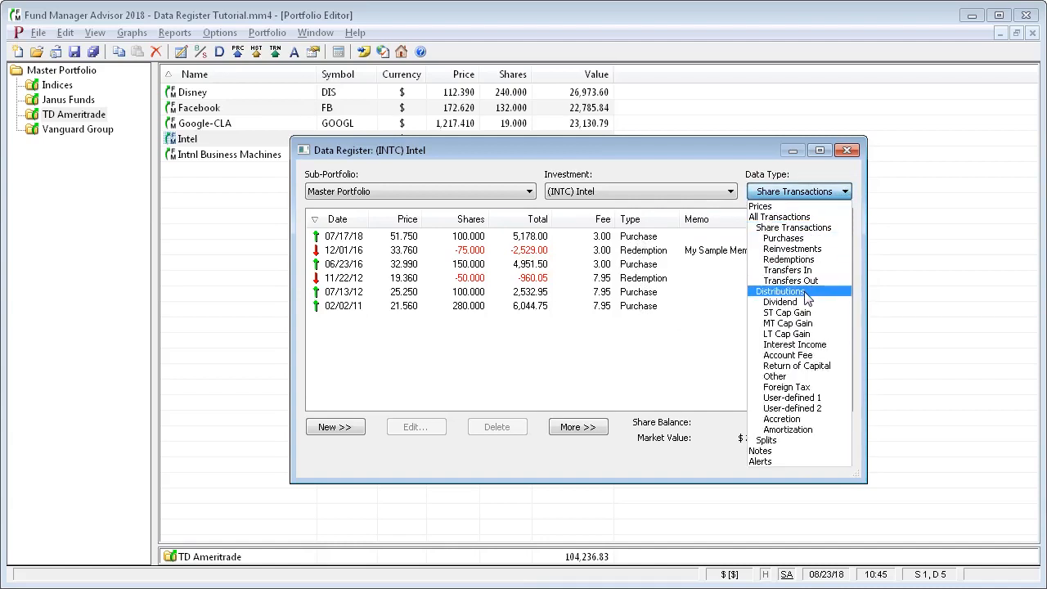
Filter the register to Distributions, then return it to All Transactions
left_click(779, 291)
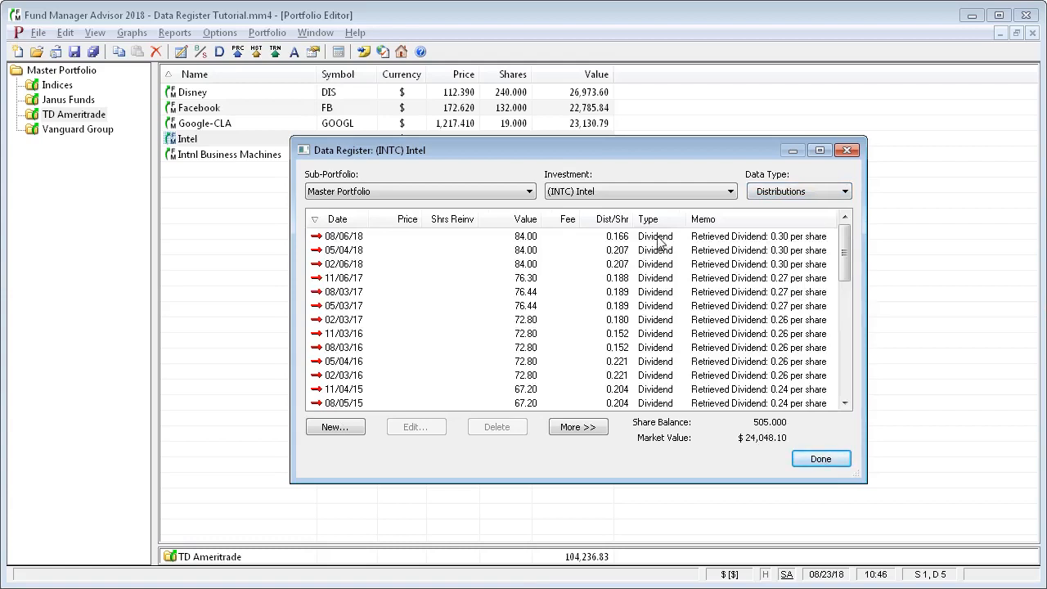
mouse_move(664, 400)
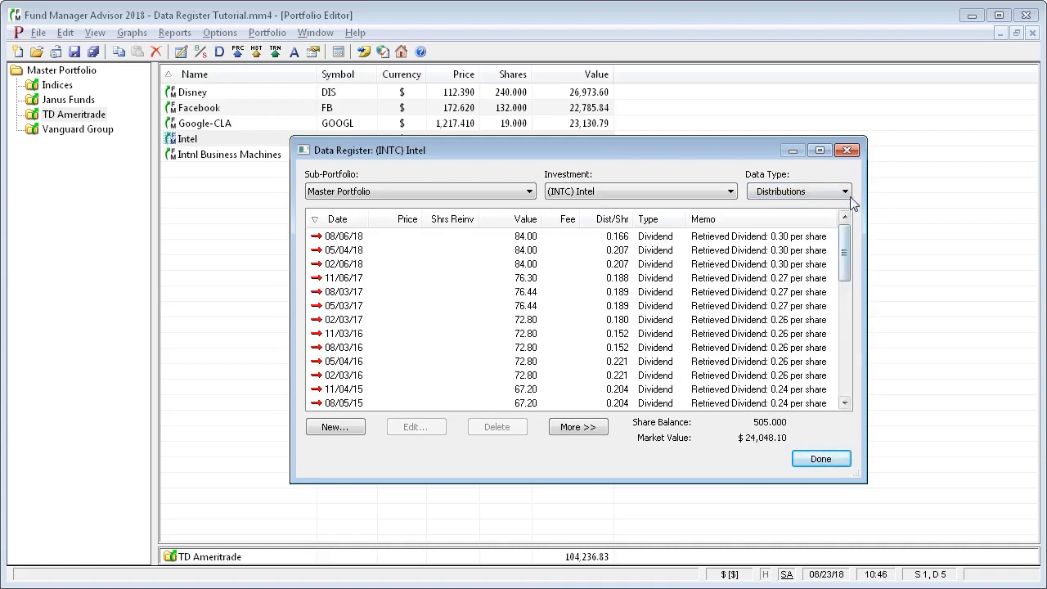
left_click(845, 190)
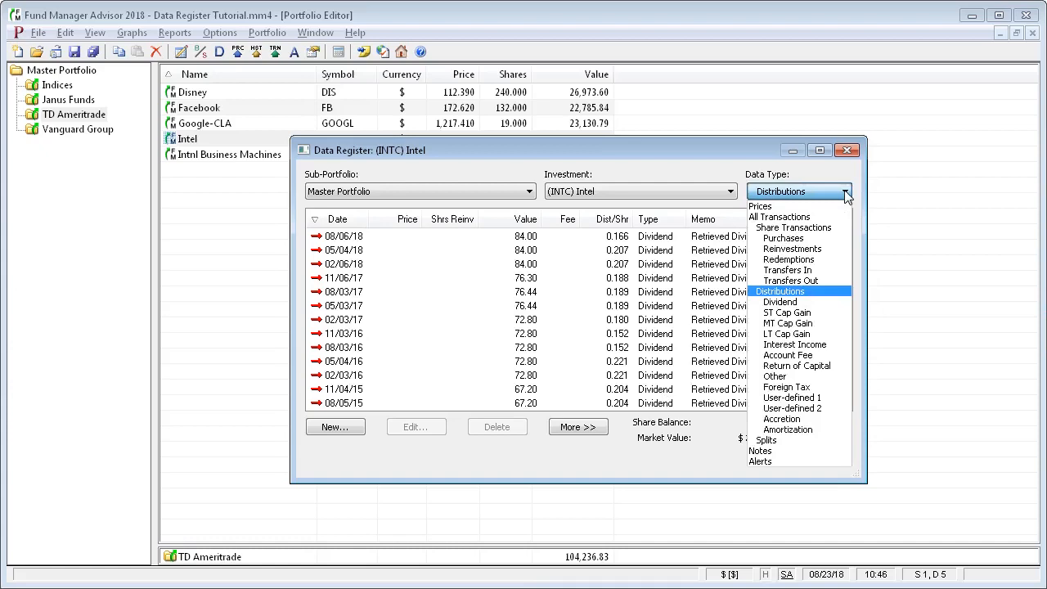
mouse_move(792, 216)
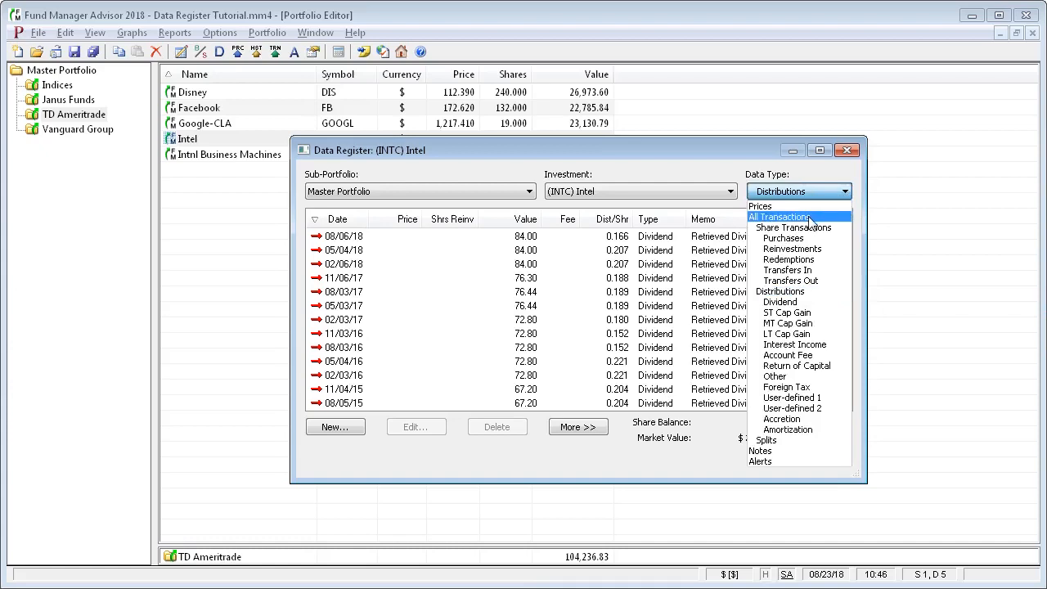
left_click(791, 218)
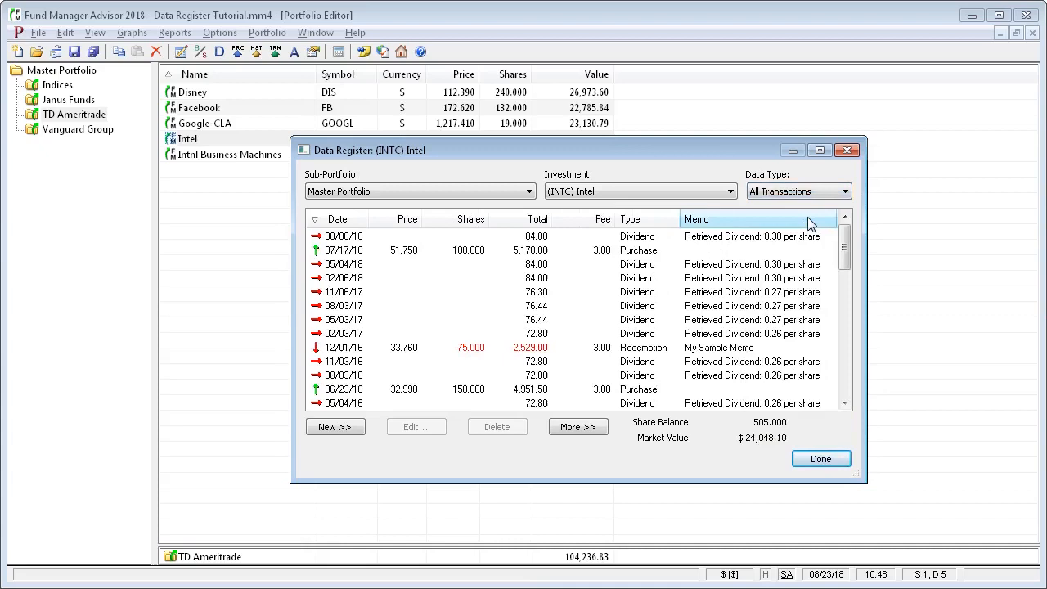
mouse_move(832, 223)
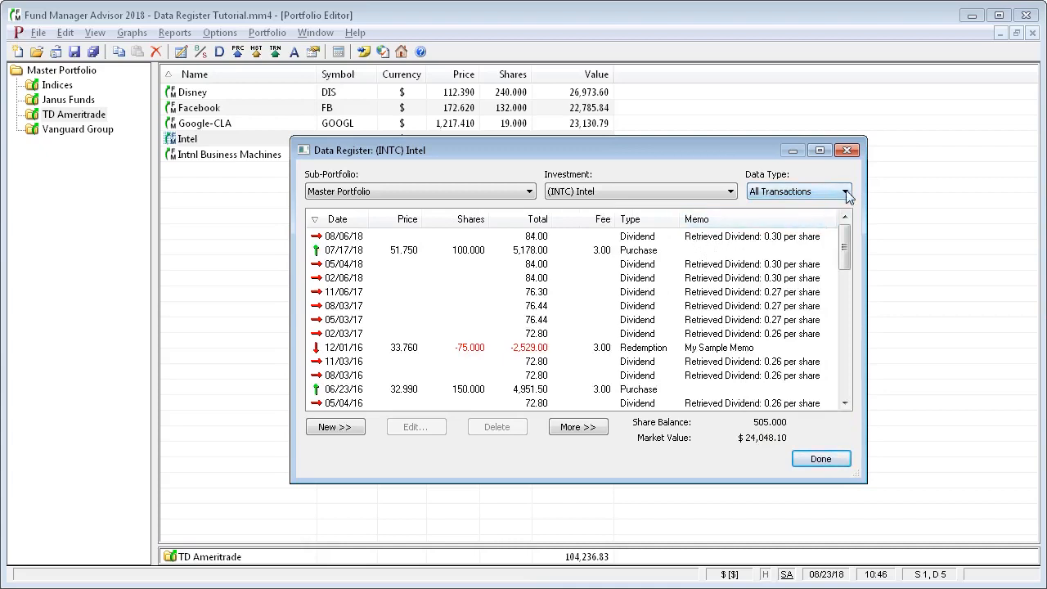
Cycle the Data Type filter through Purchases, Redemptions and Splits
left_click(847, 190)
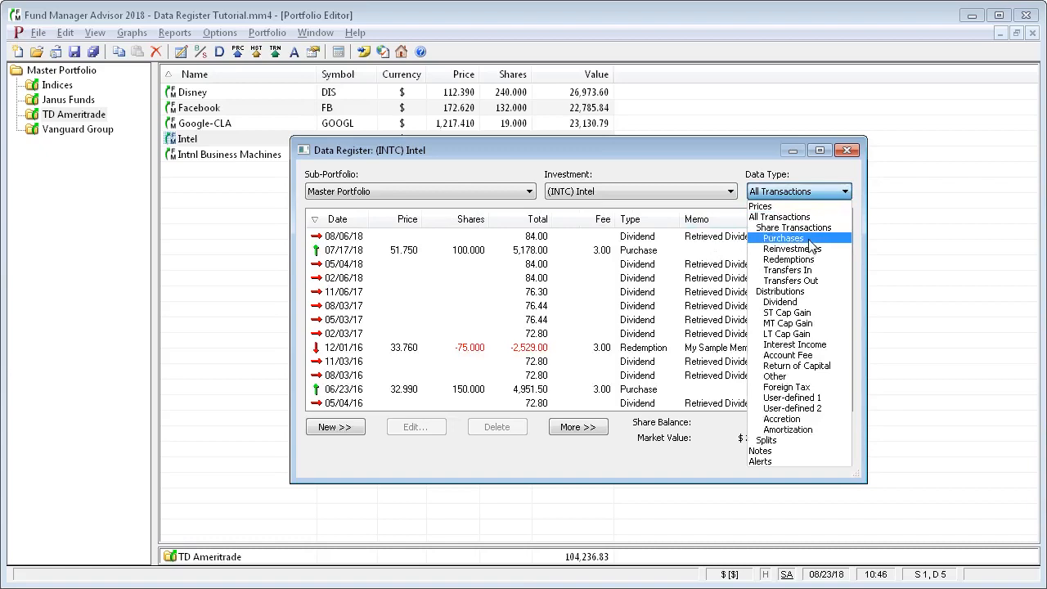
left_click(783, 239)
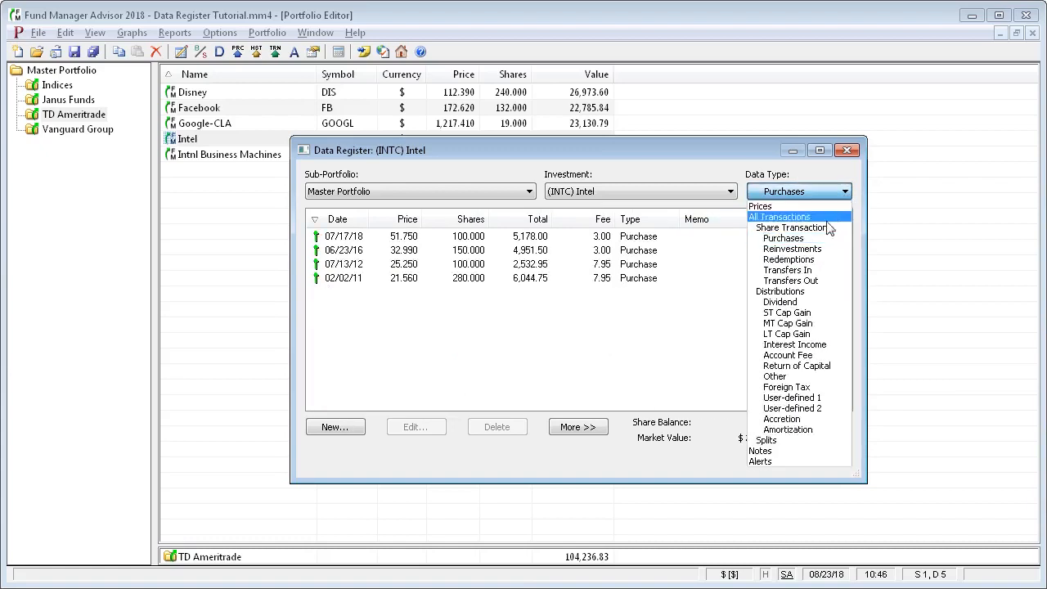
mouse_move(789, 258)
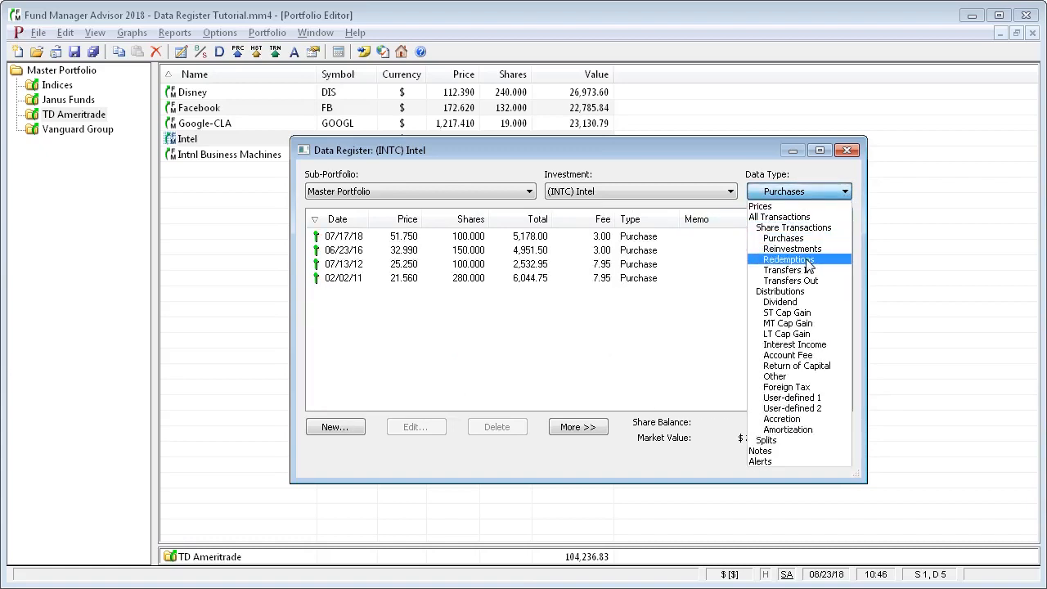
left_click(788, 259)
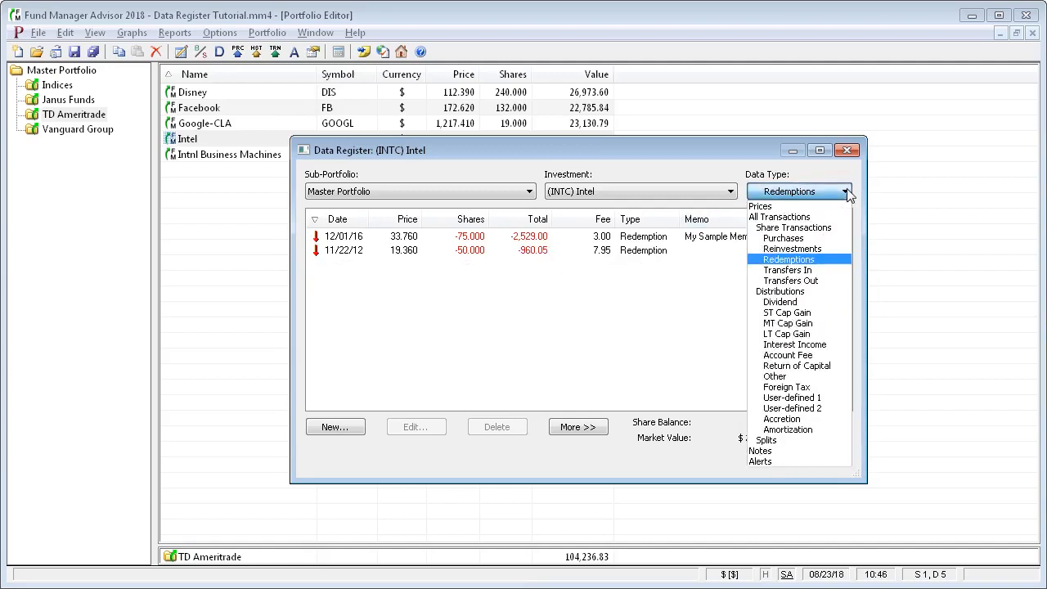
mouse_move(766, 440)
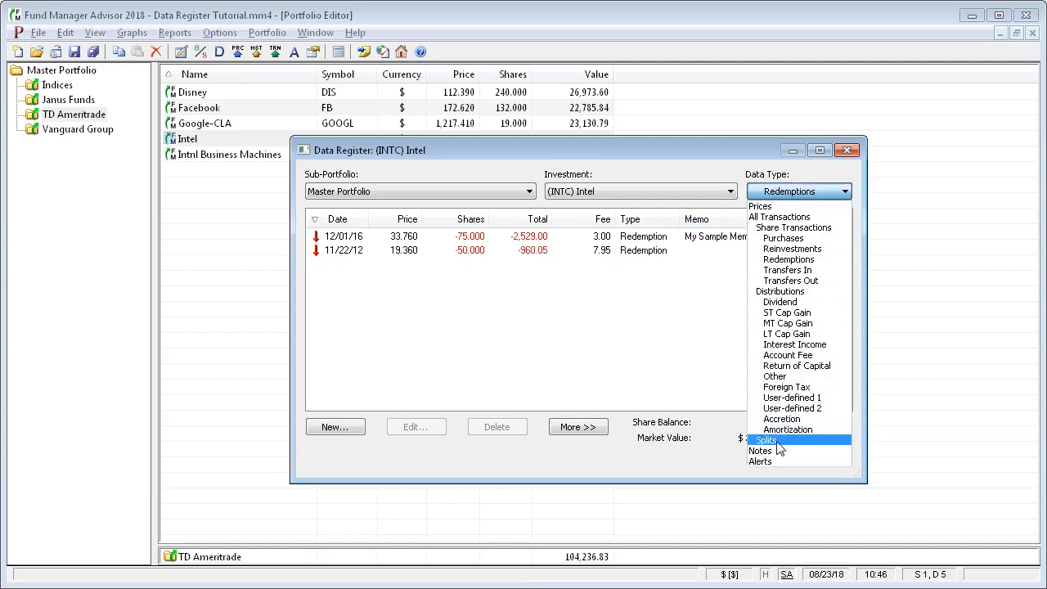
left_click(766, 440)
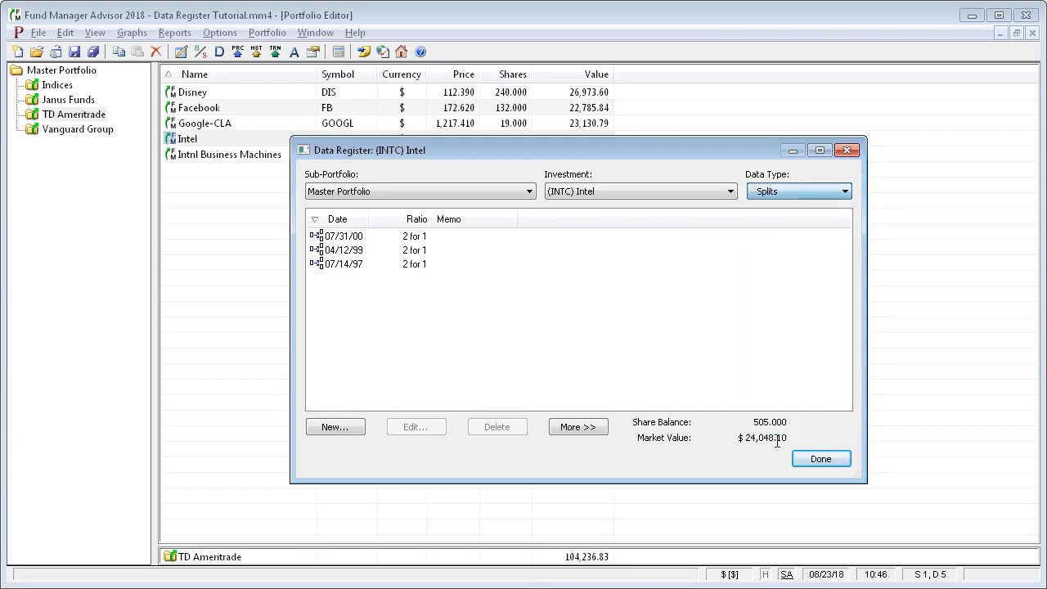
View Intel's Notes, then return the register to All Transactions
left_click(847, 189)
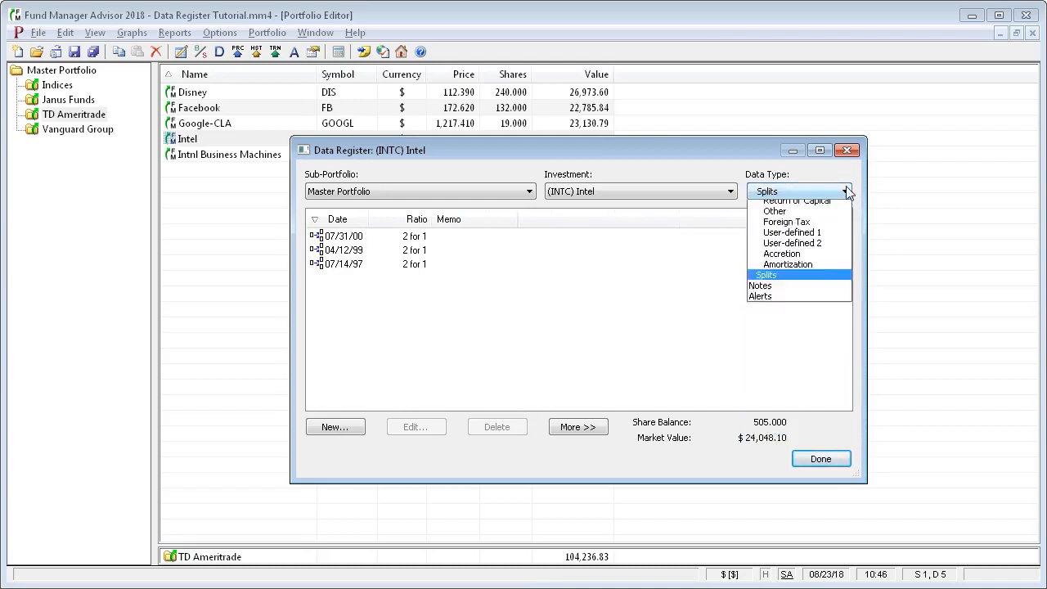
left_click(759, 285)
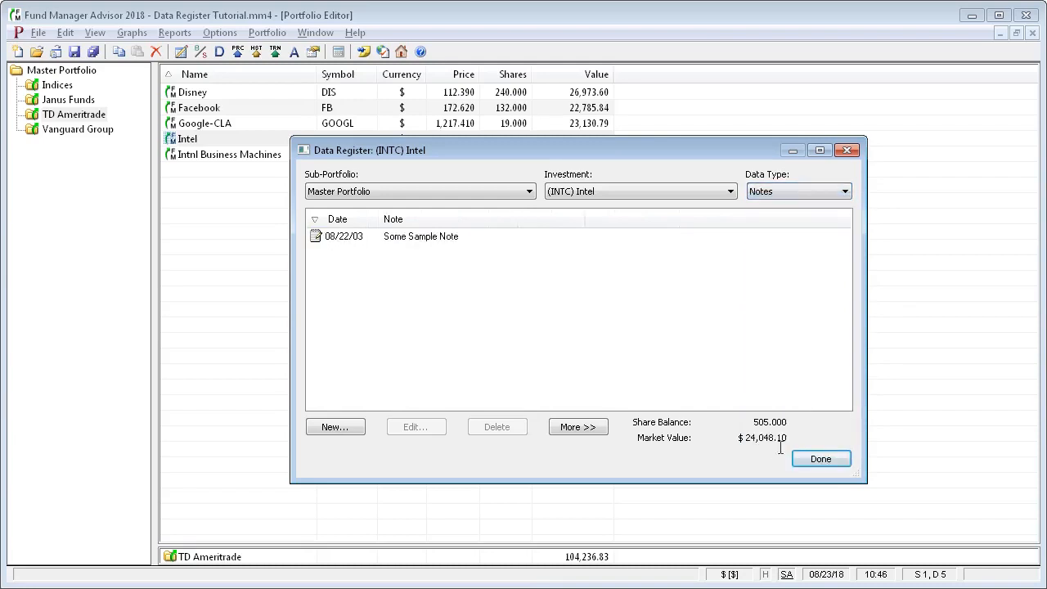
left_click(848, 190)
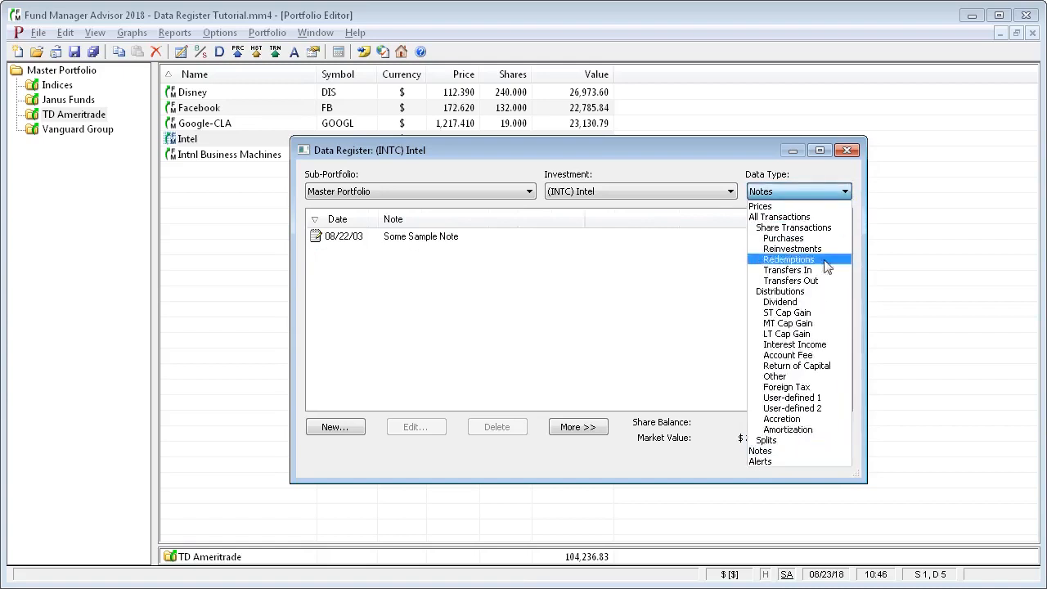
mouse_move(775, 462)
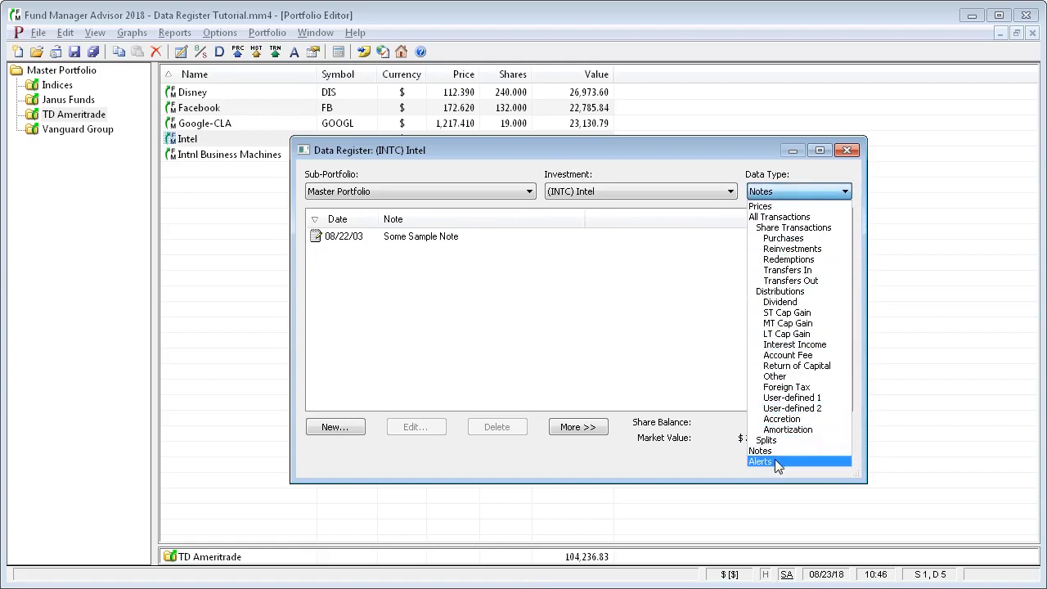
mouse_move(759, 206)
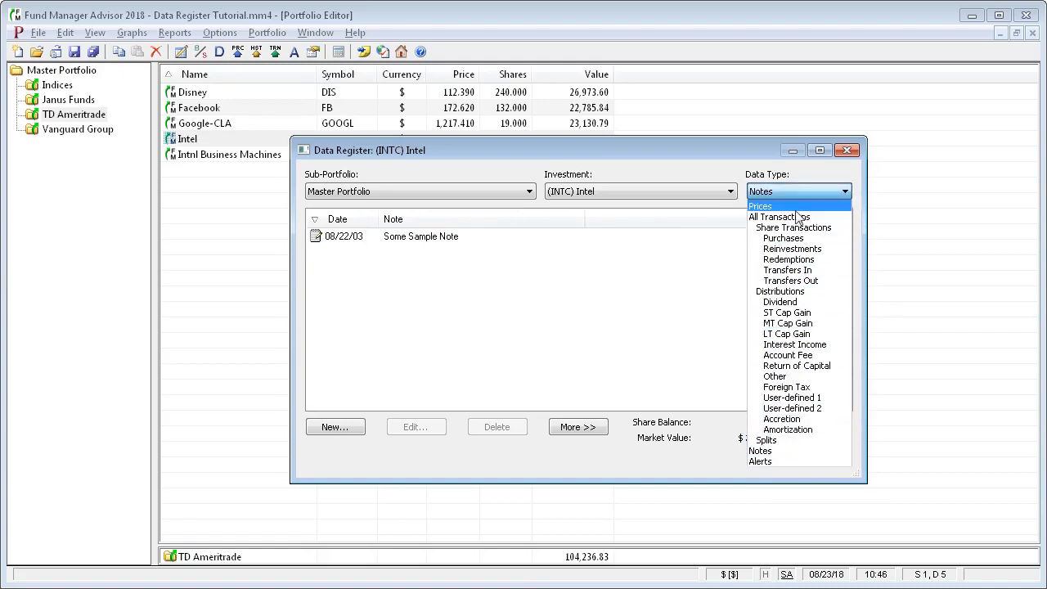
left_click(779, 216)
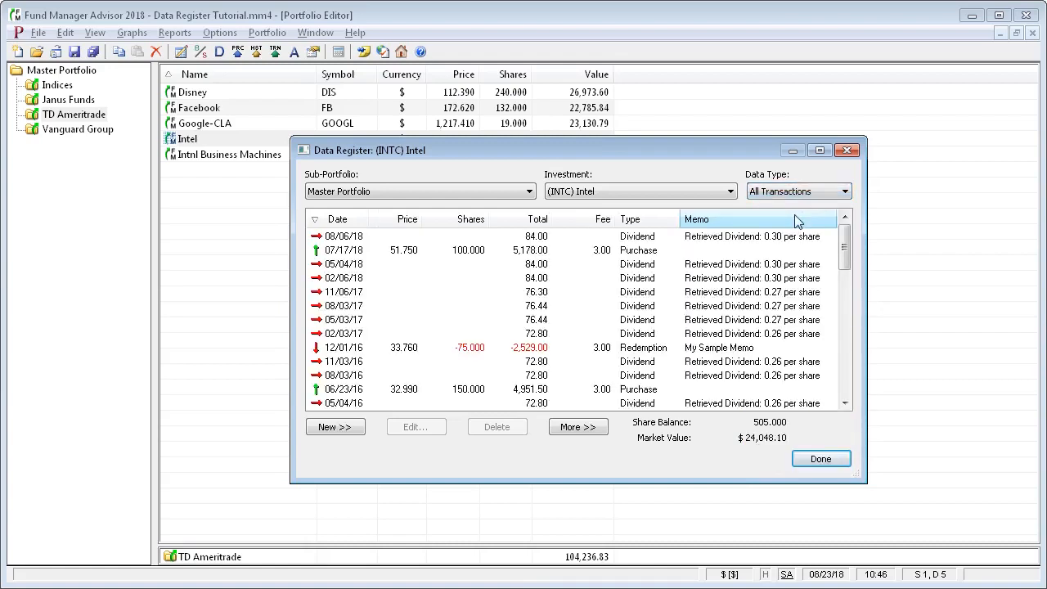
Switch the Data Type to Prices to show Intel's daily price history
left_click(845, 190)
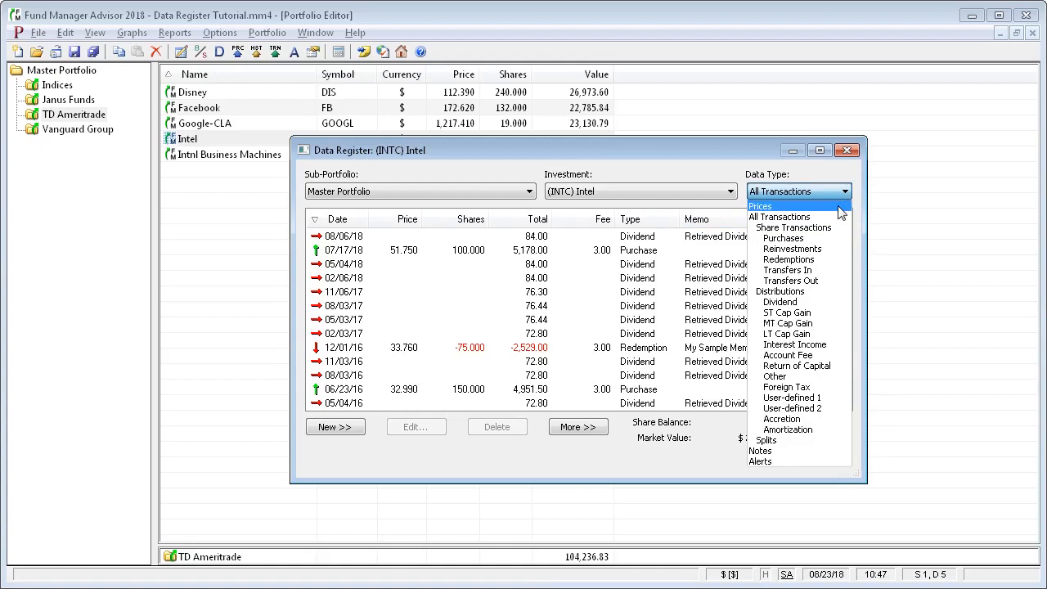
left_click(760, 206)
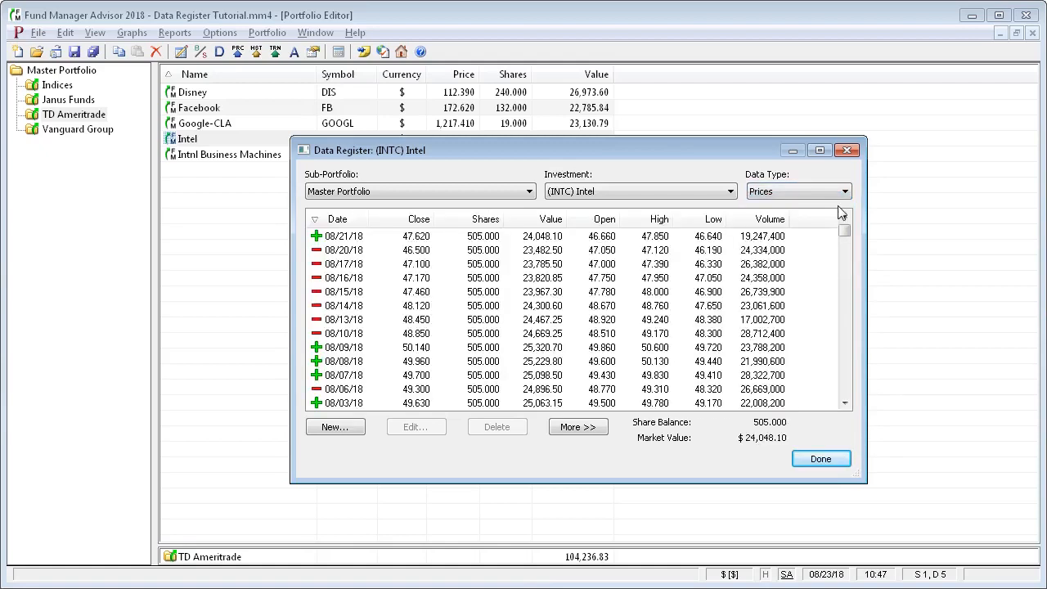
mouse_move(347, 265)
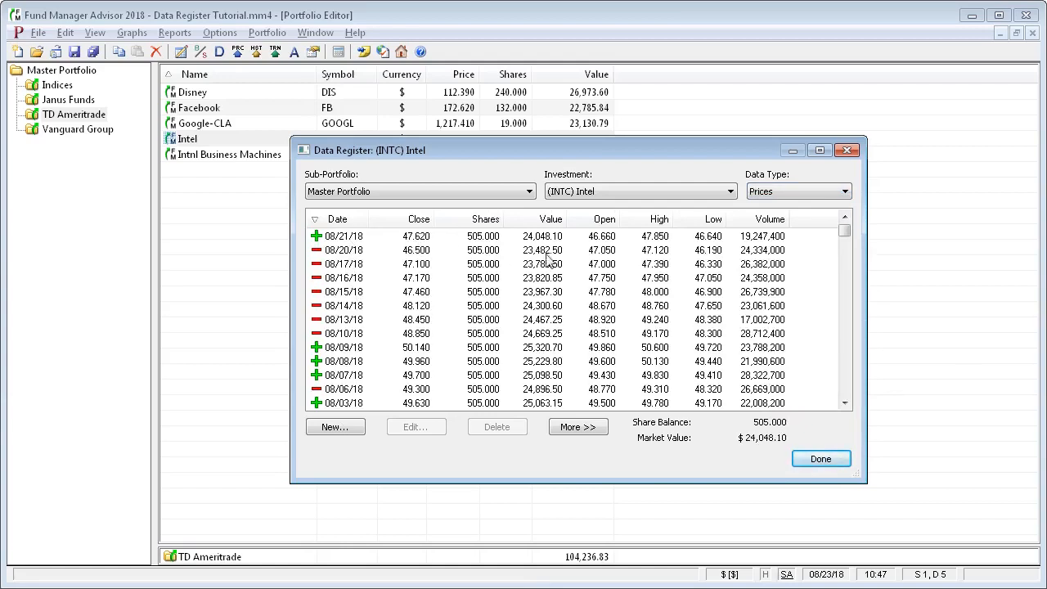
mouse_move(783, 246)
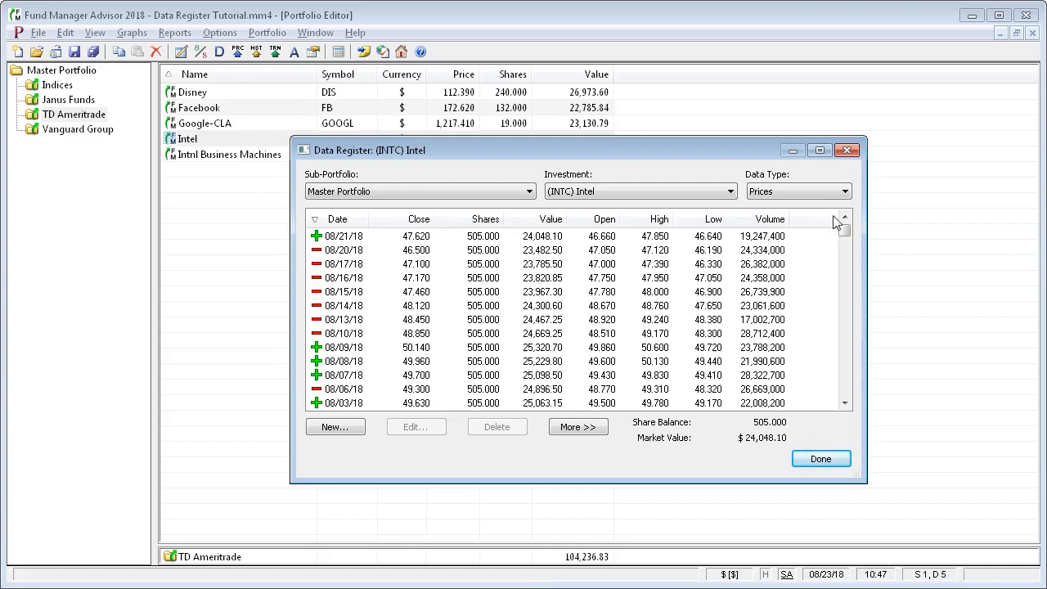
left_click(844, 190)
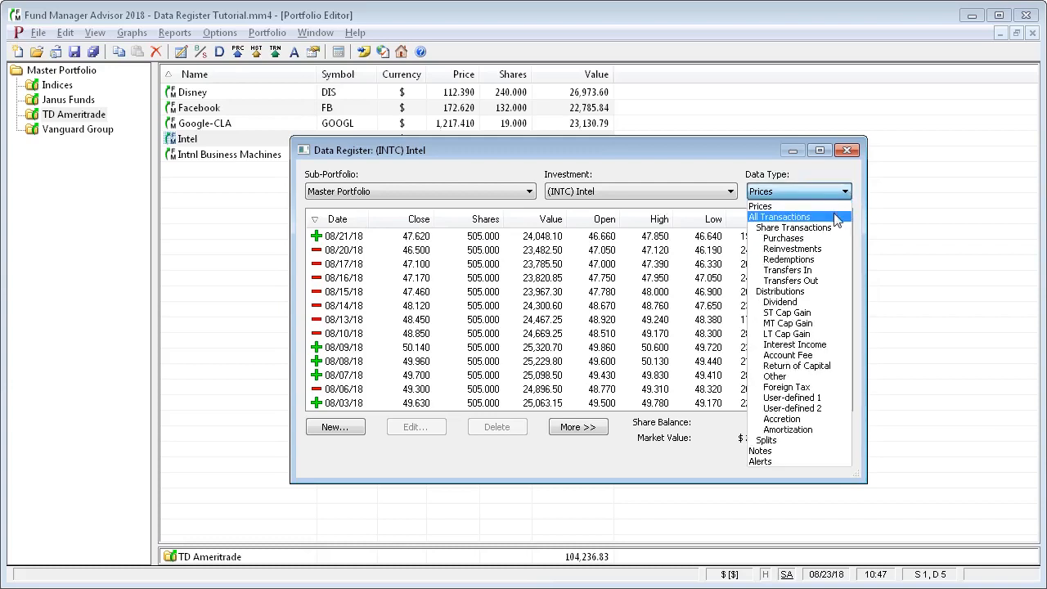
Return to All Transactions and sort them by Total ascending, then descending
left_click(792, 216)
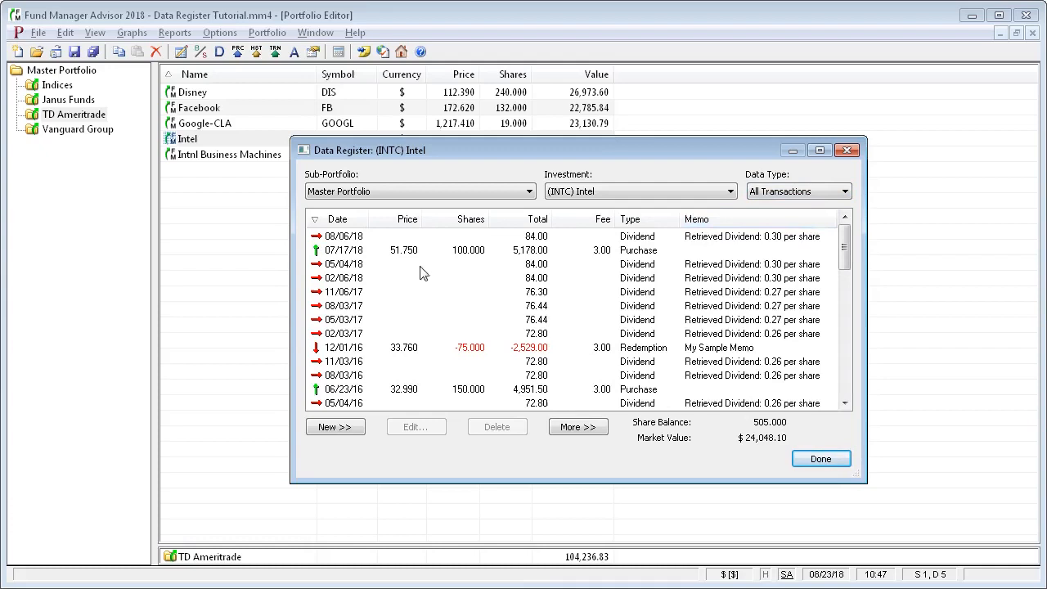
mouse_move(342, 247)
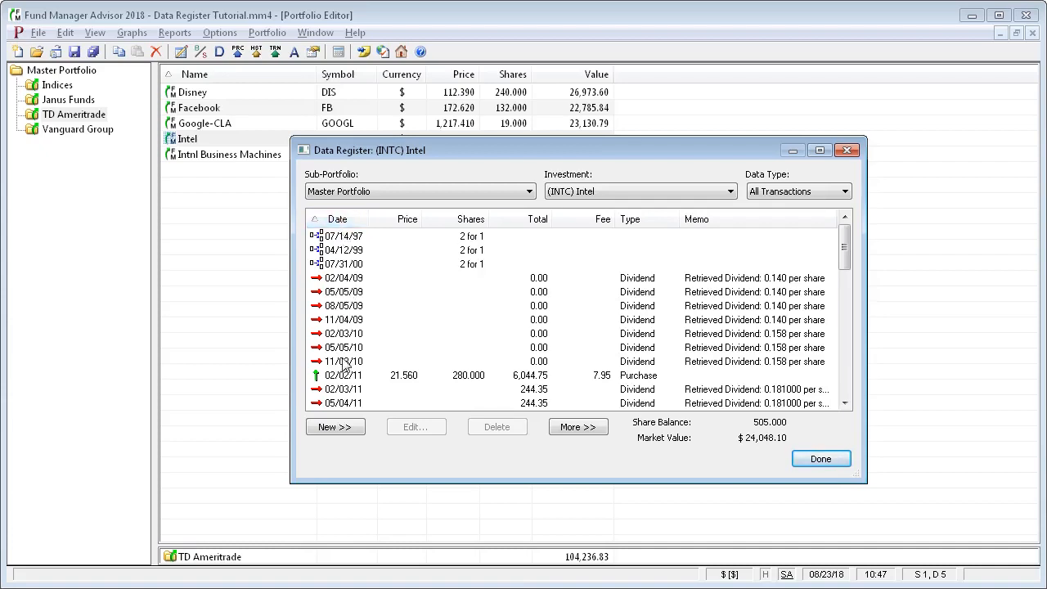
left_click(534, 220)
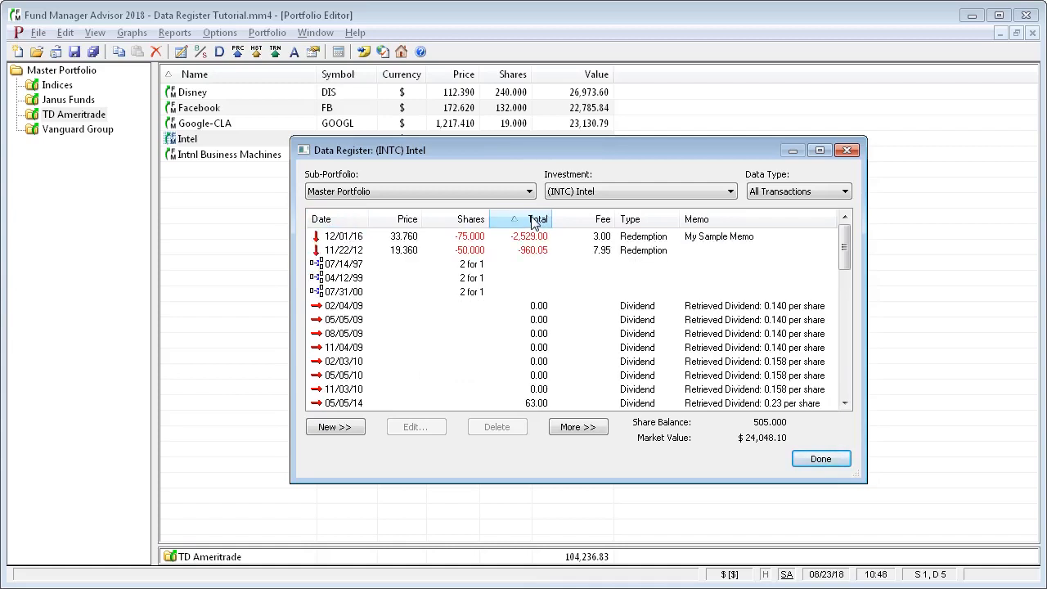
left_click(536, 220)
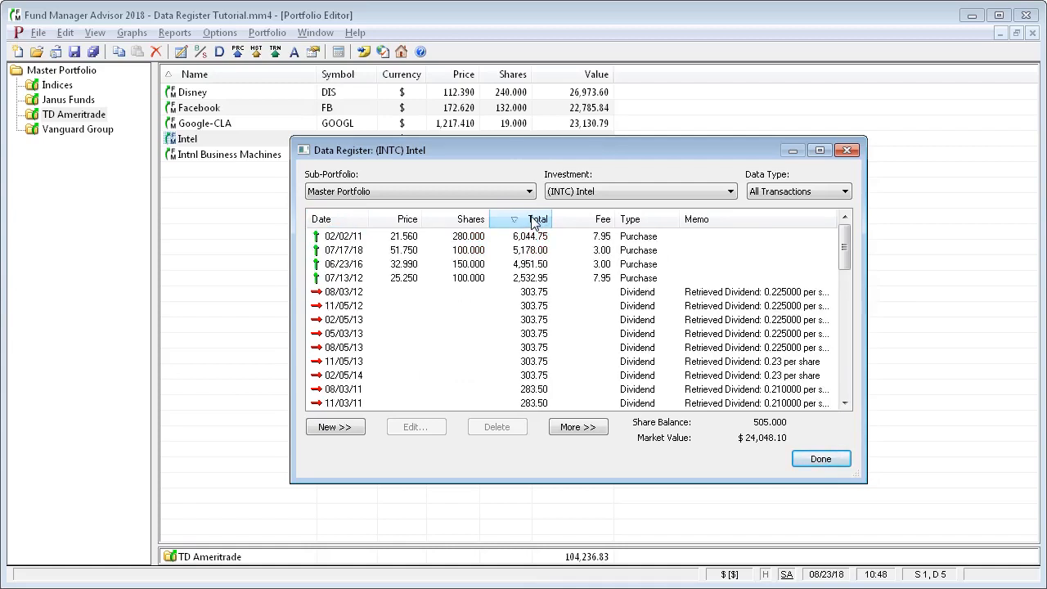
Sort the transactions by Shares, then back to Date with newest first
left_click(471, 219)
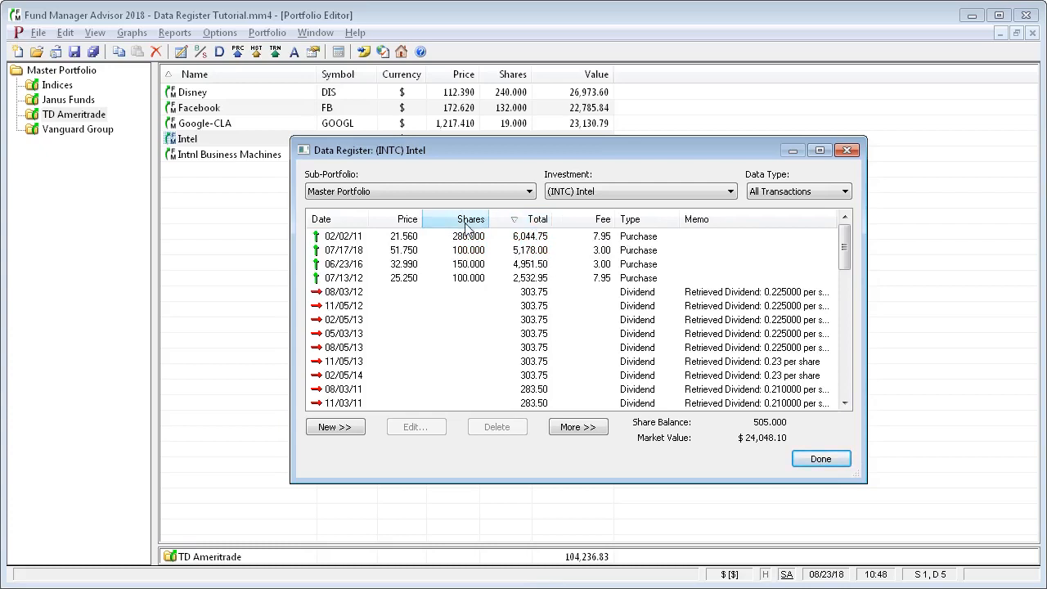
left_click(471, 219)
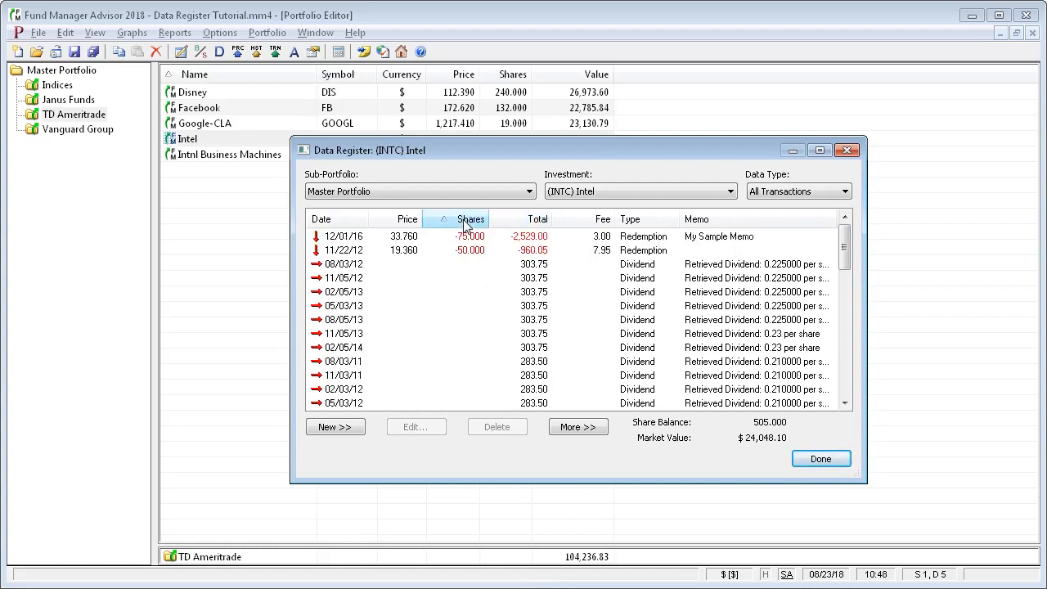
left_click(337, 220)
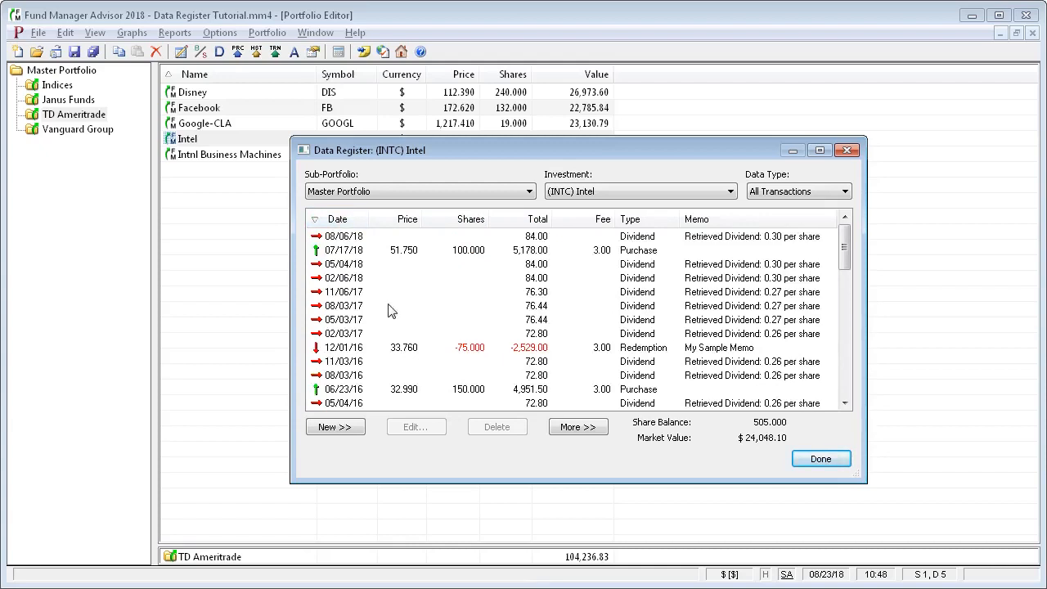
left_click(334, 426)
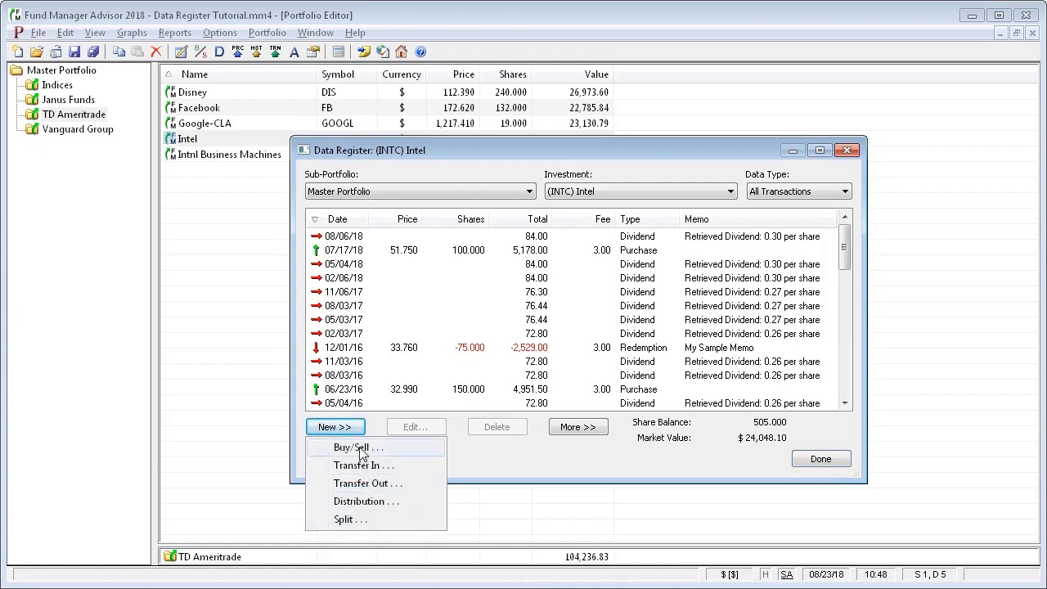
left_click(357, 447)
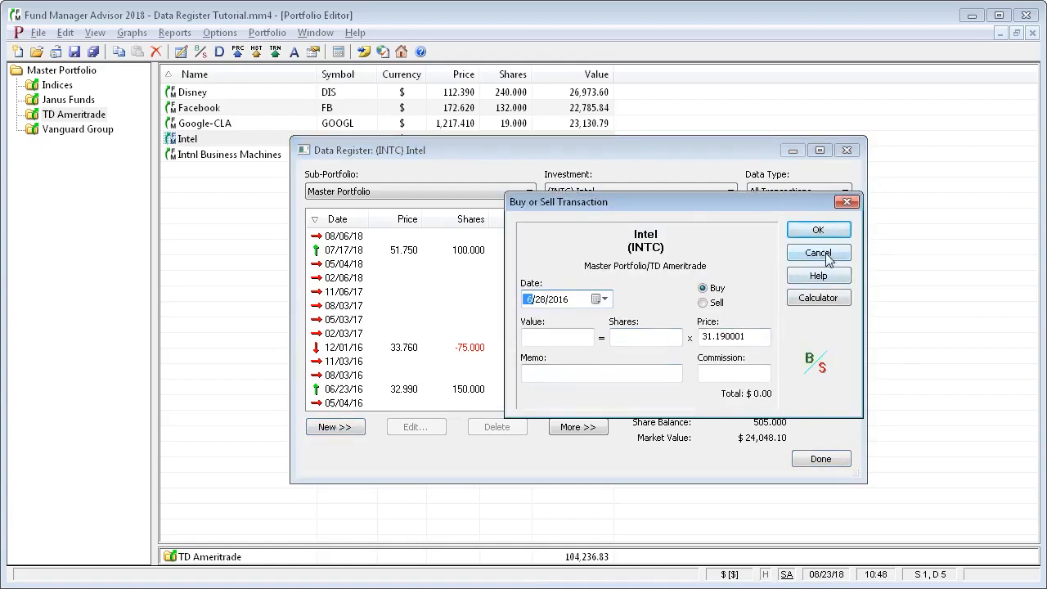
left_click(818, 252)
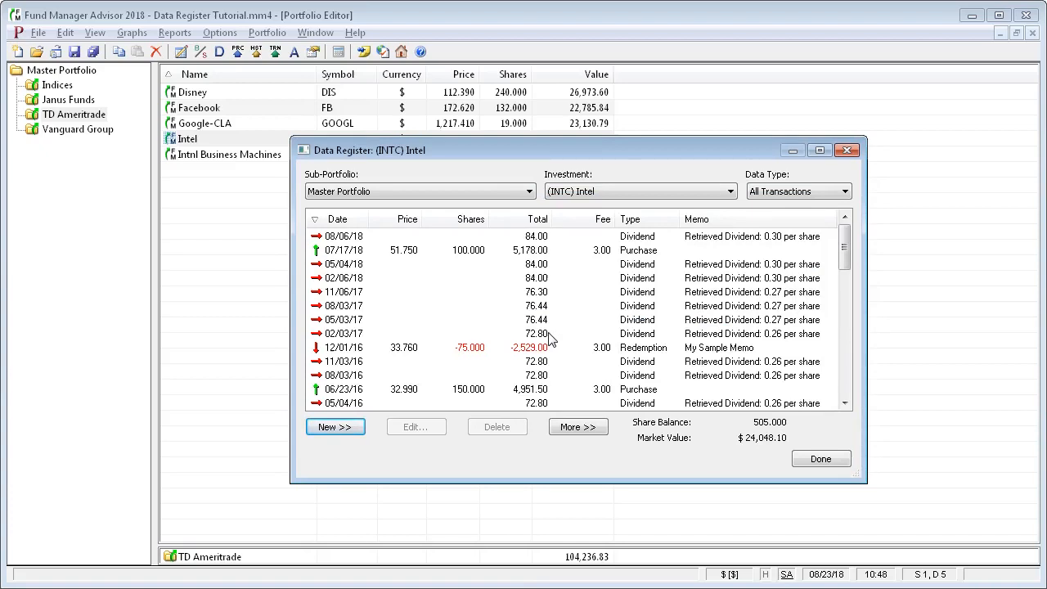
Highlight the 07/17/18 Intel purchase row and dismiss its Edit/Delete/Copy/Paste shortcut menu
left_click(344, 249)
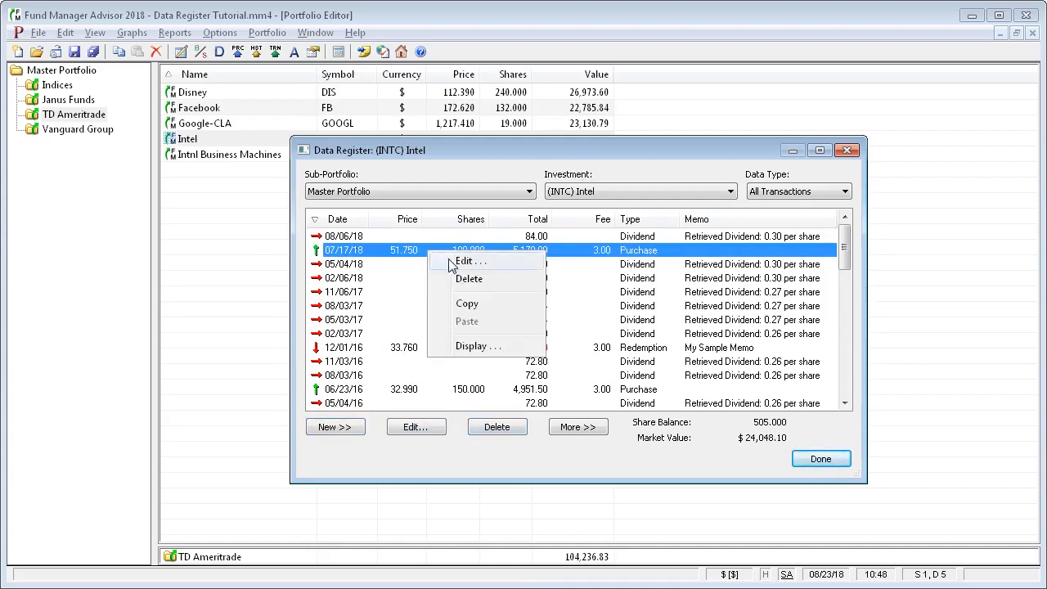
mouse_move(412, 260)
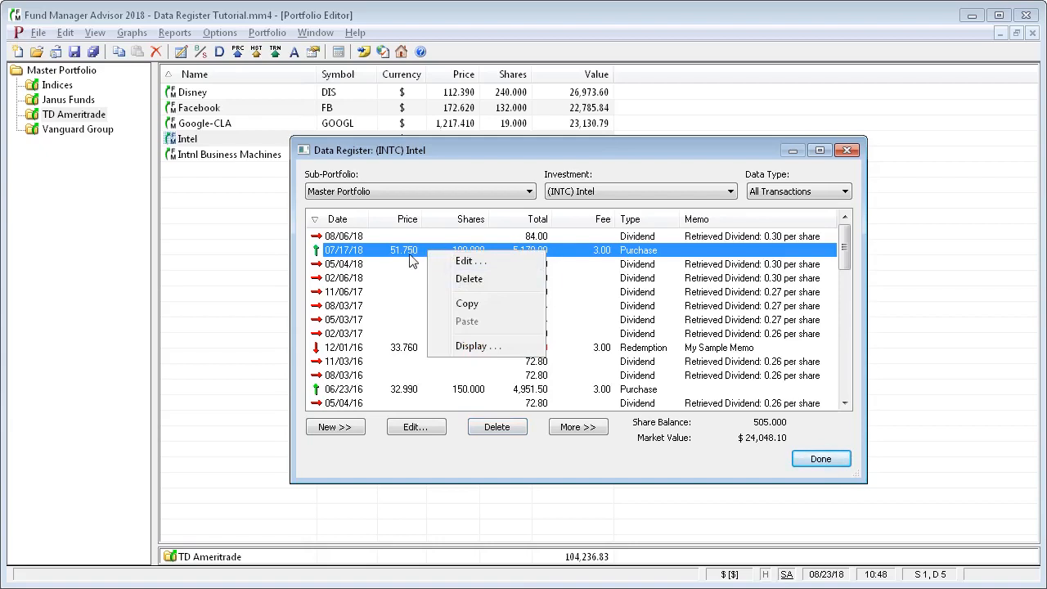
mouse_move(472, 261)
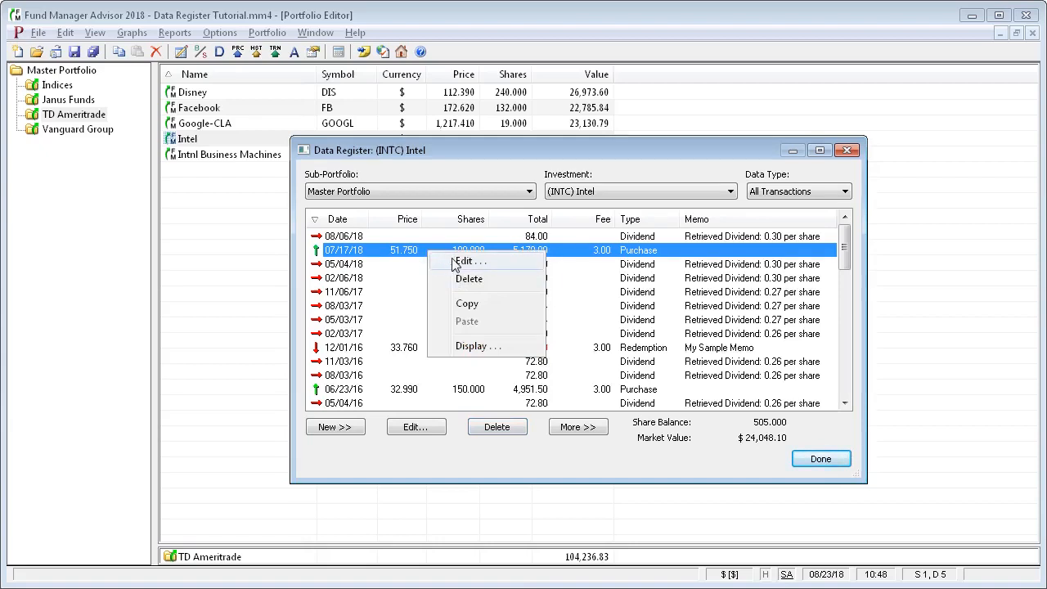
left_click(468, 260)
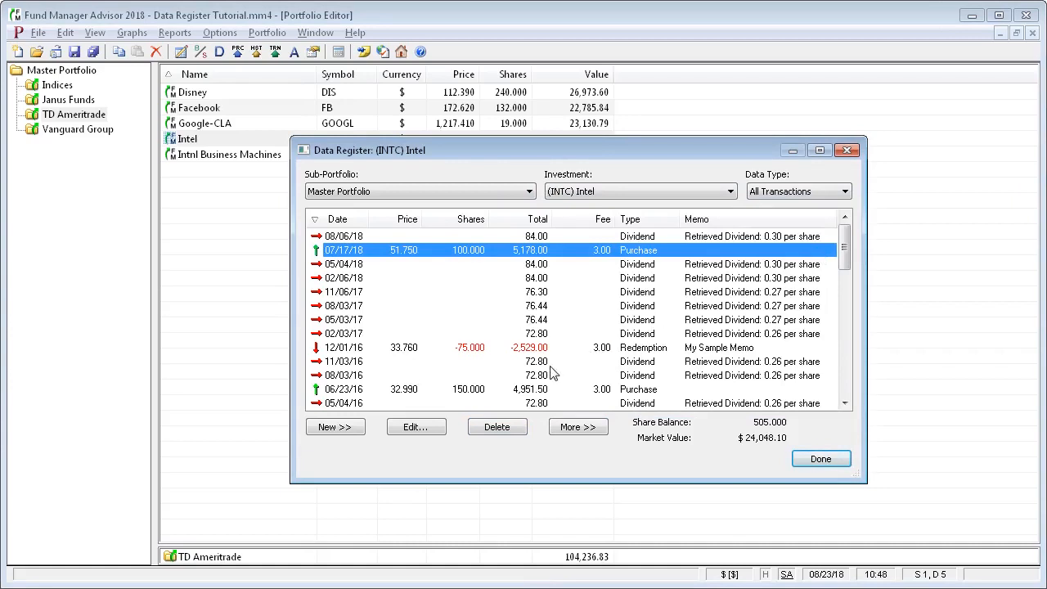
mouse_move(569, 370)
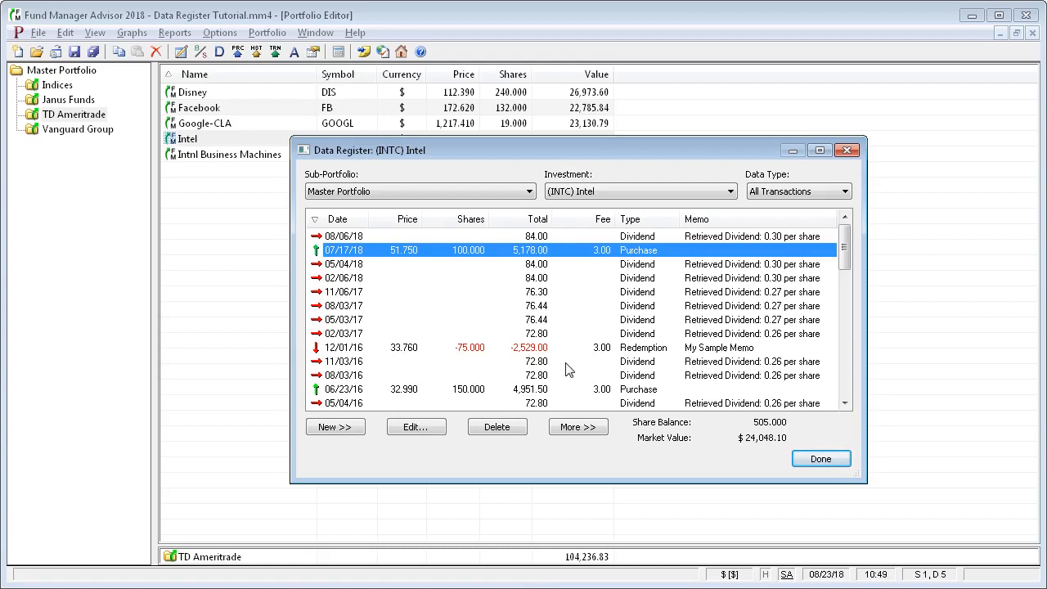
mouse_move(547, 243)
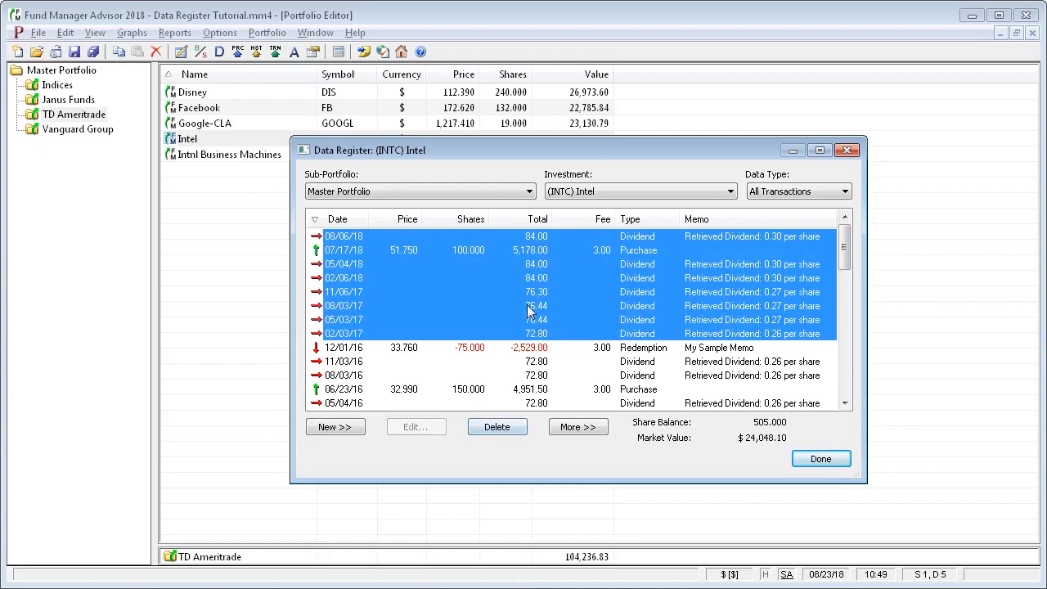
Show the shortcut actions for the eight multi-selected recent Intel transactions
right_click(531, 309)
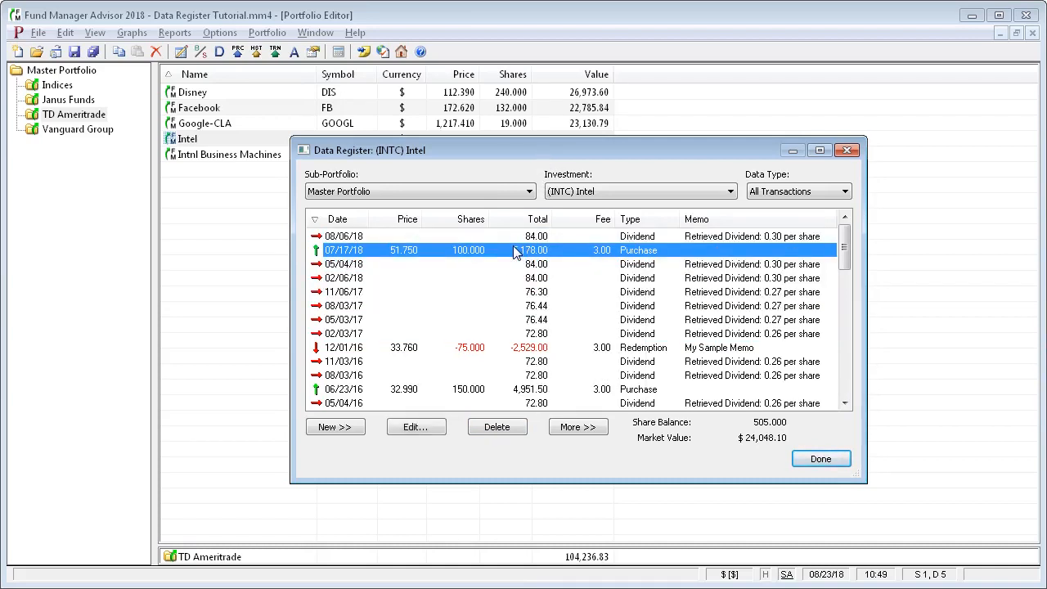
mouse_move(875, 517)
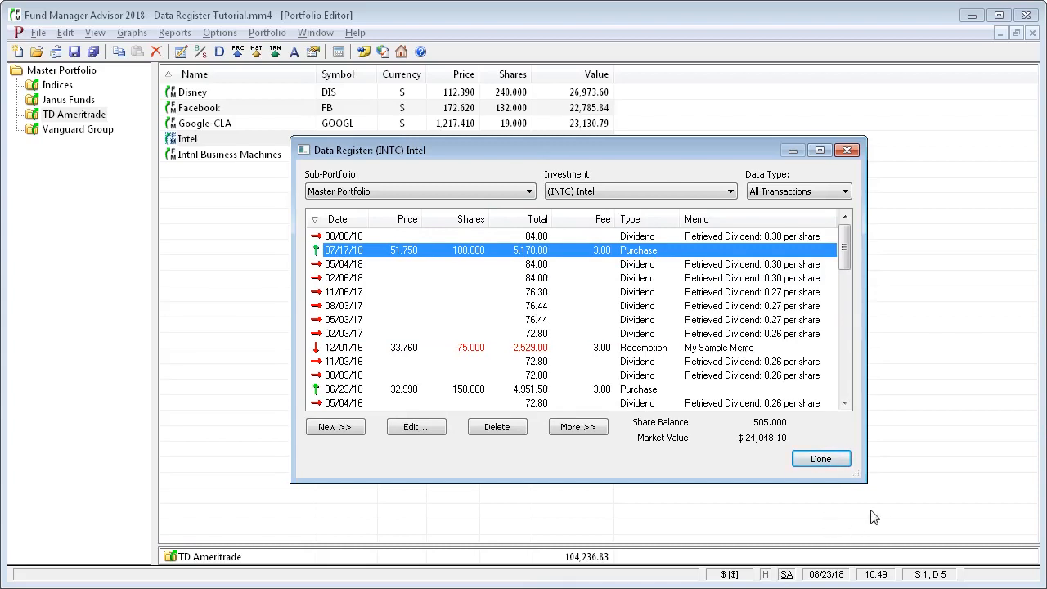
Resize the Intel register window larger, then narrow it so it stays taller and shows more rows
left_click_drag(860, 477, 988, 553)
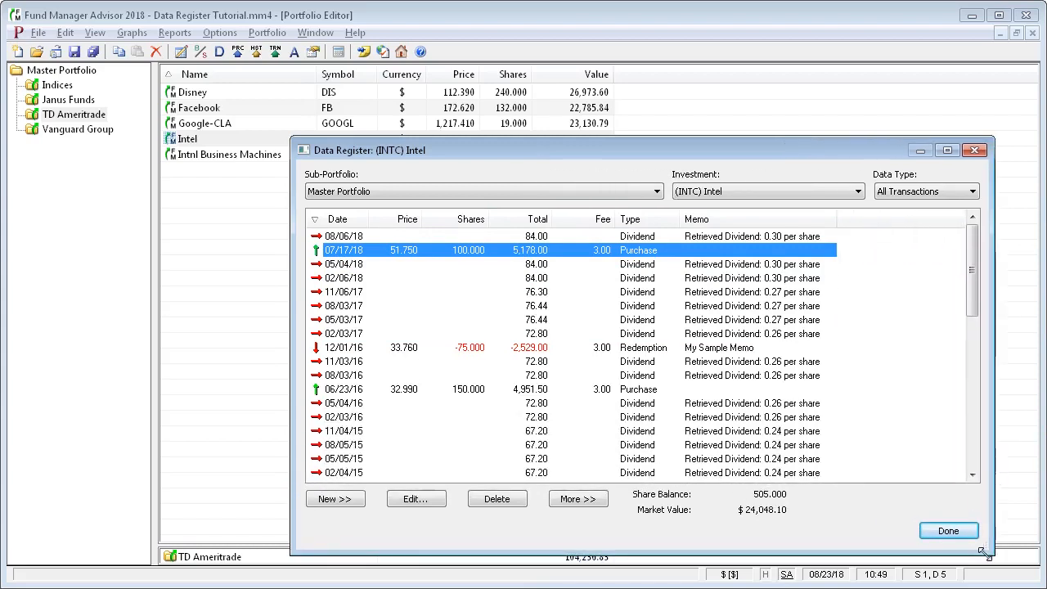
left_click_drag(985, 553, 873, 514)
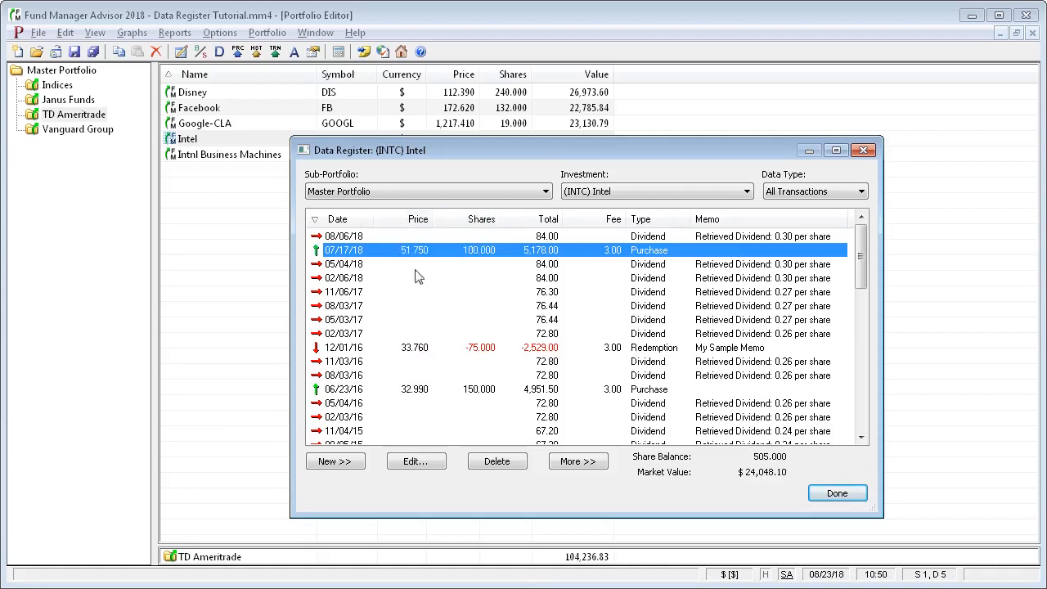
mouse_move(424, 288)
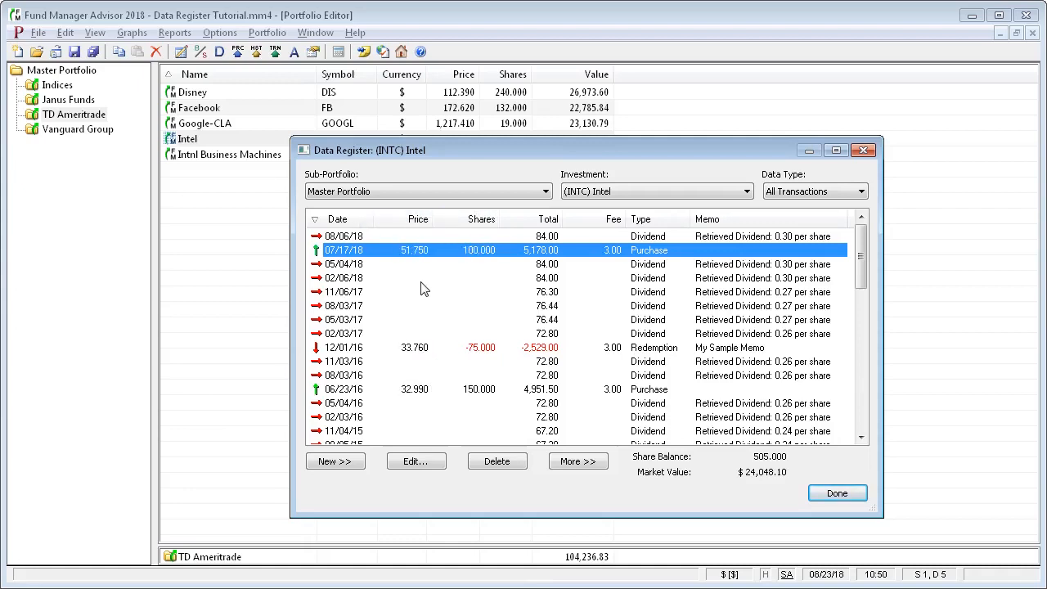
left_click(578, 461)
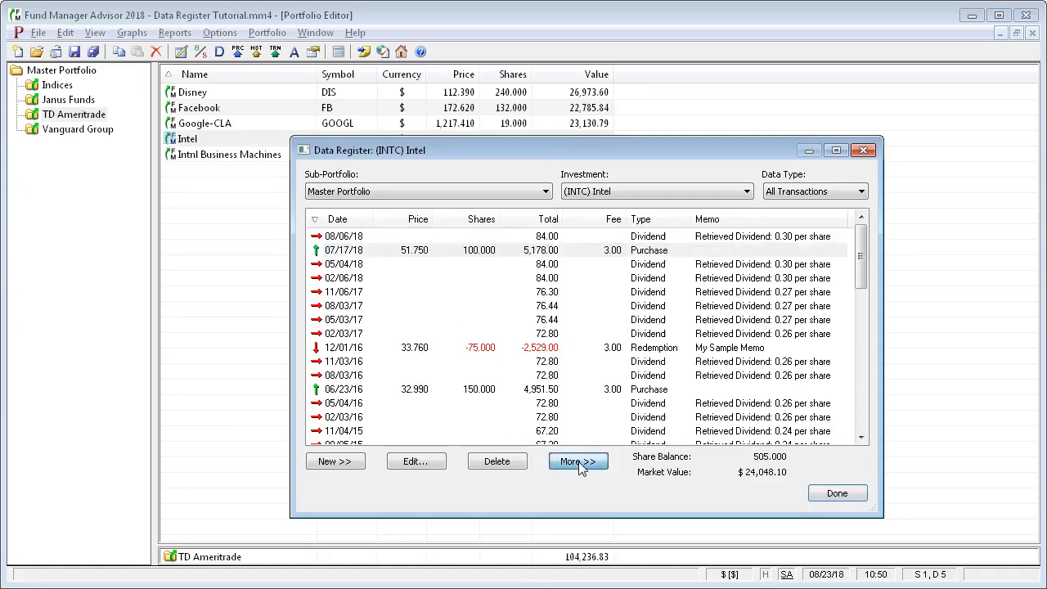
left_click(577, 462)
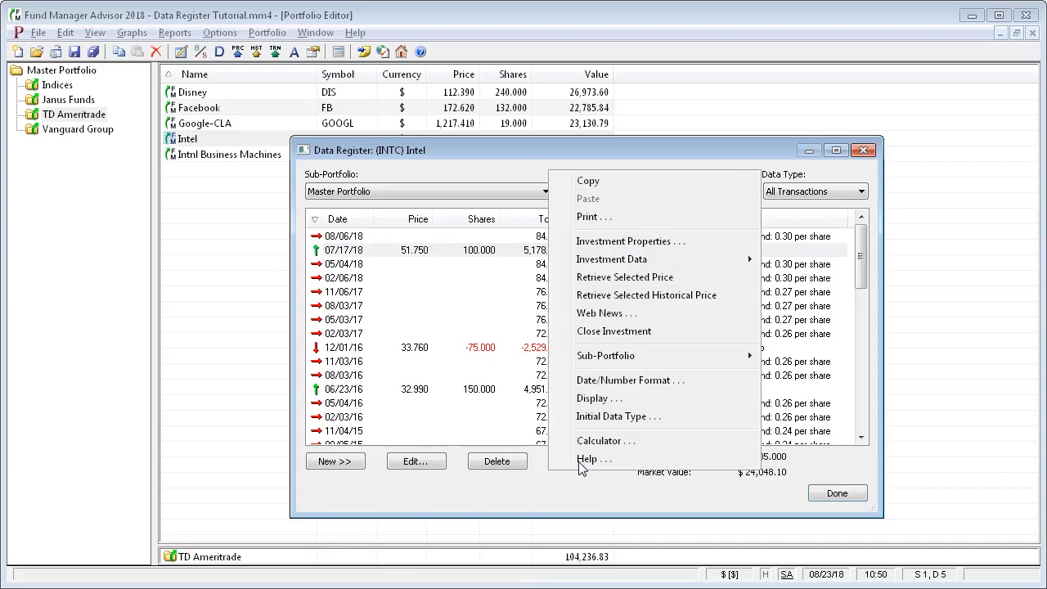
mouse_move(671, 241)
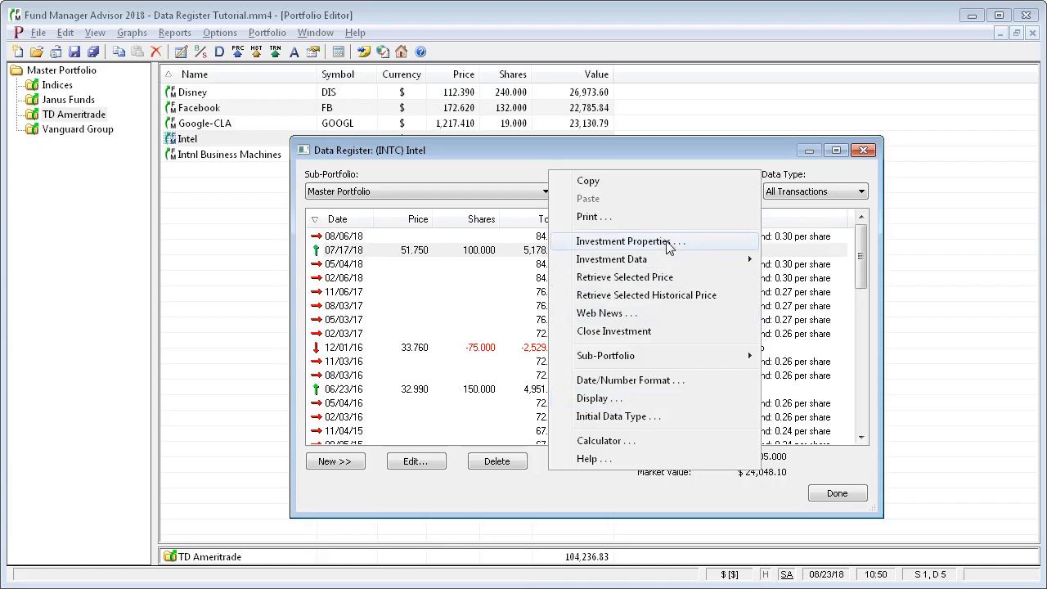
left_click(625, 241)
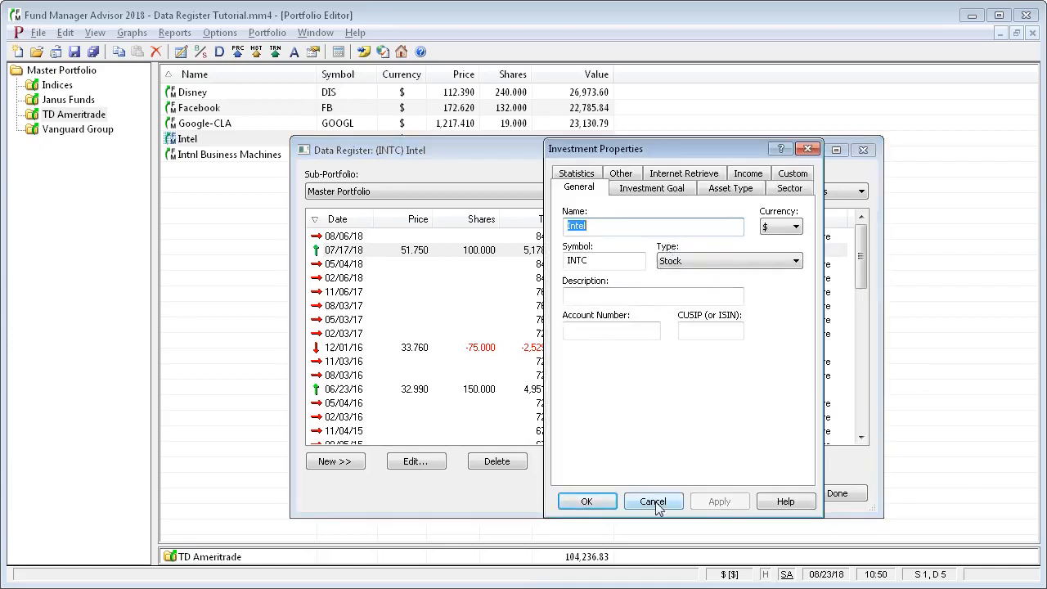
left_click(653, 501)
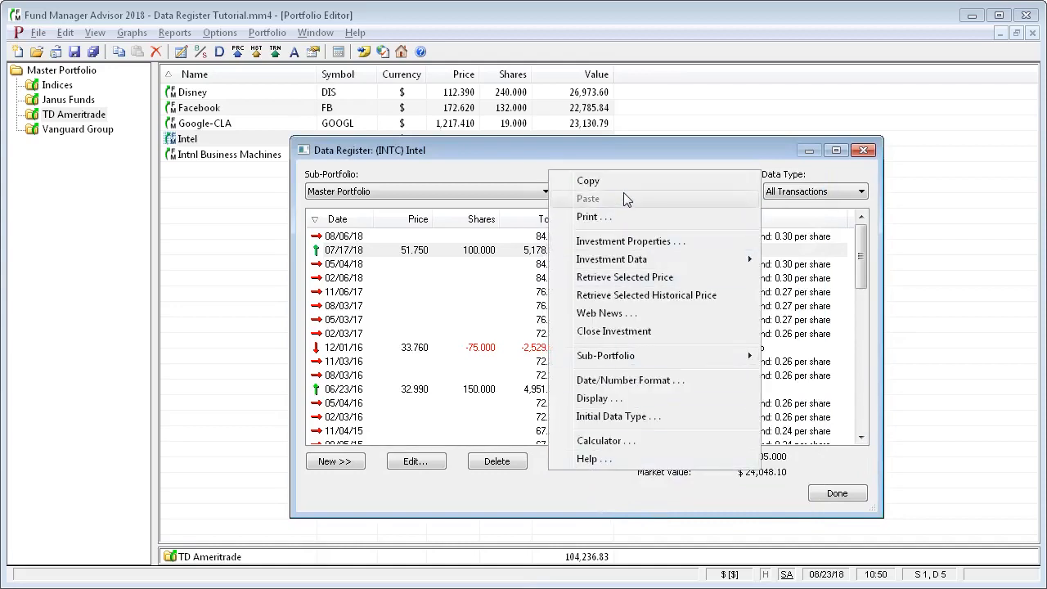
mouse_move(622, 180)
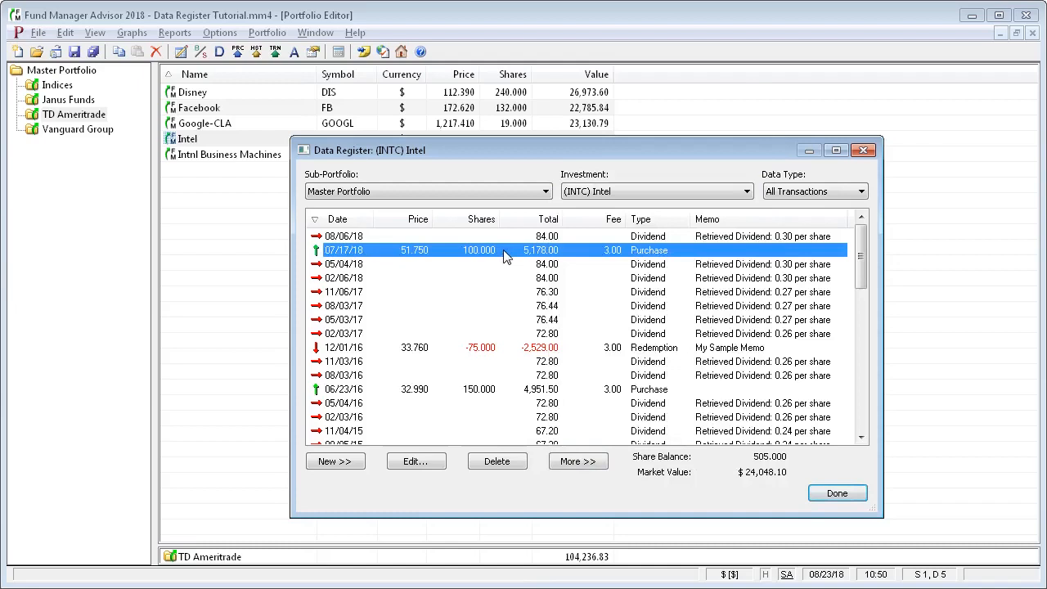
mouse_move(511, 272)
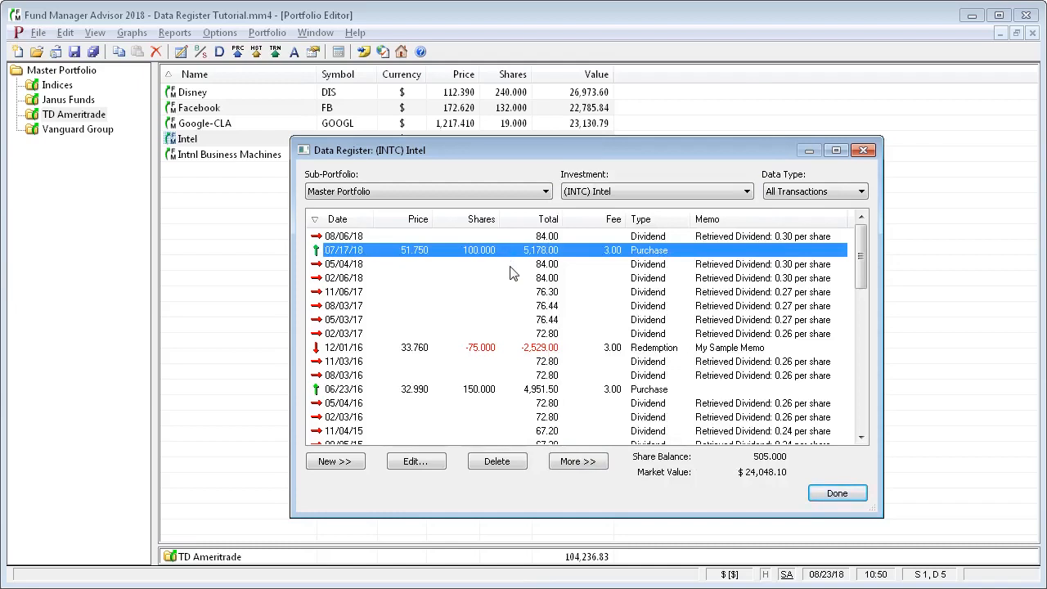
mouse_move(556, 247)
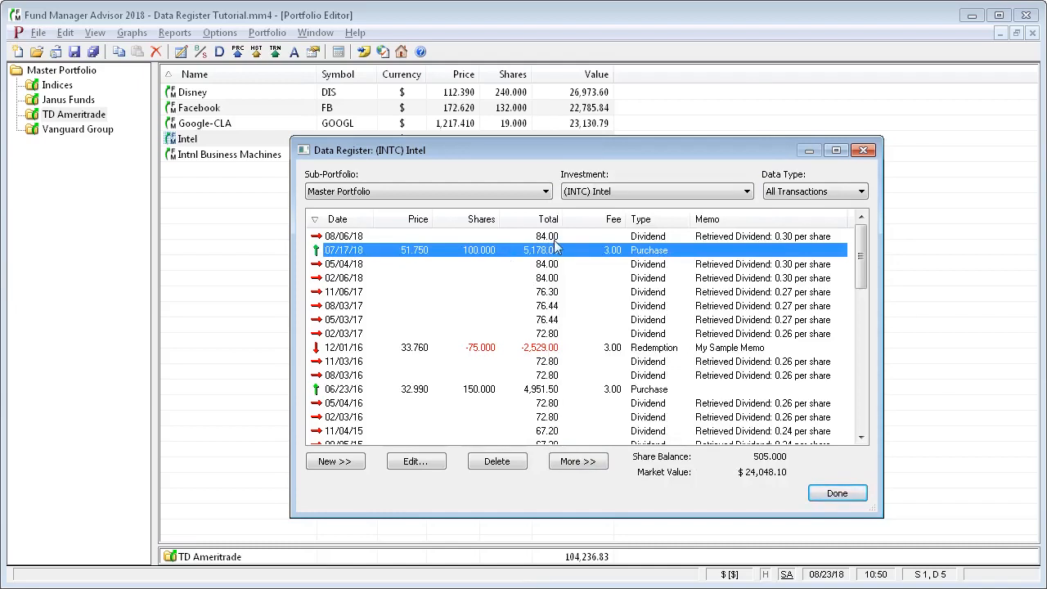
Paste the copied Intel transaction at the 08/06/18 dividend row, raising the paste confirmation
left_click(549, 235)
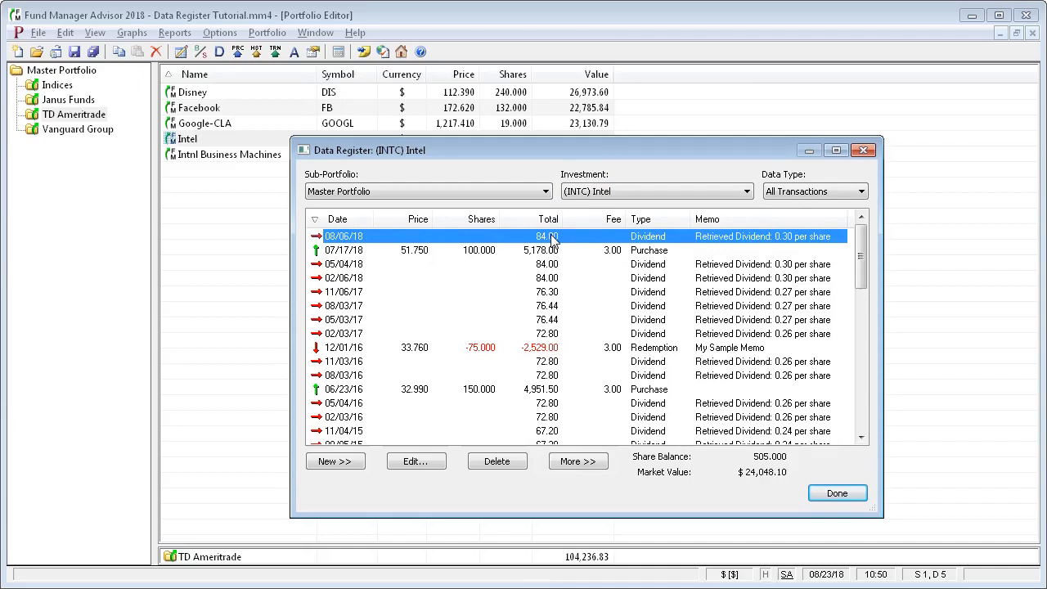
mouse_move(513, 244)
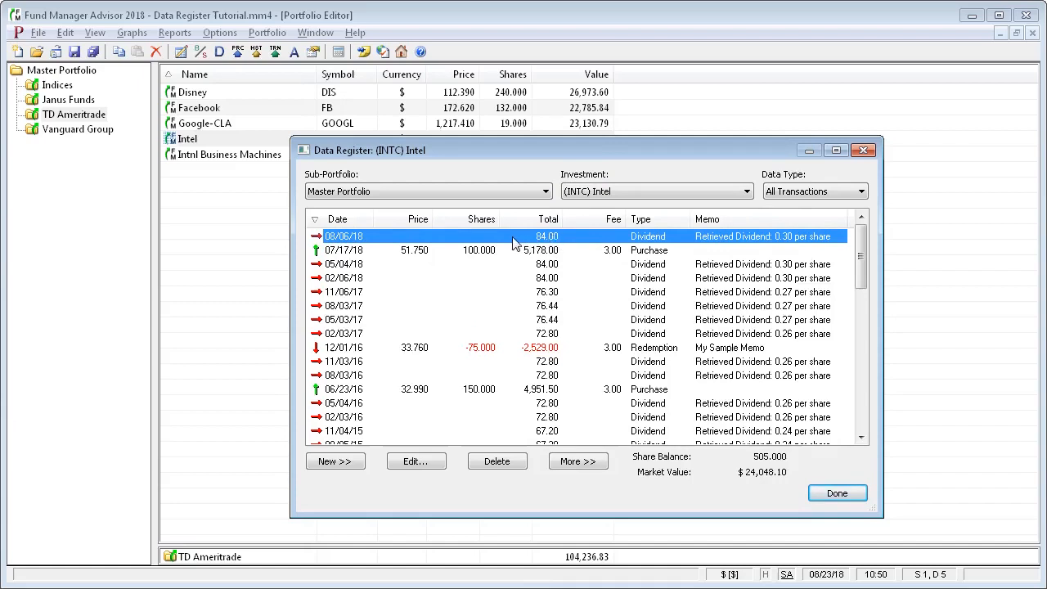
mouse_move(543, 301)
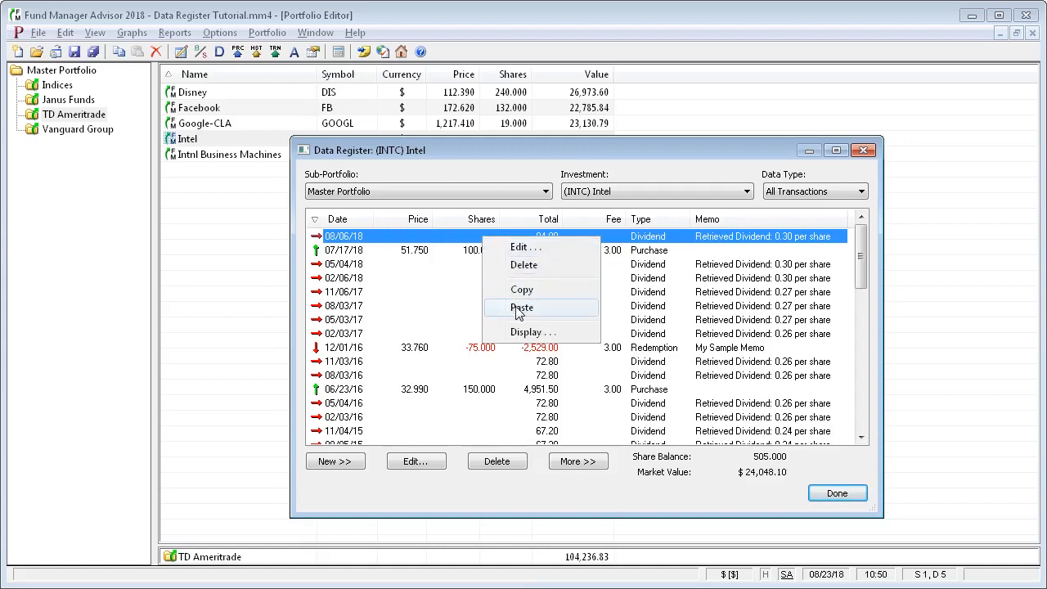
left_click(522, 307)
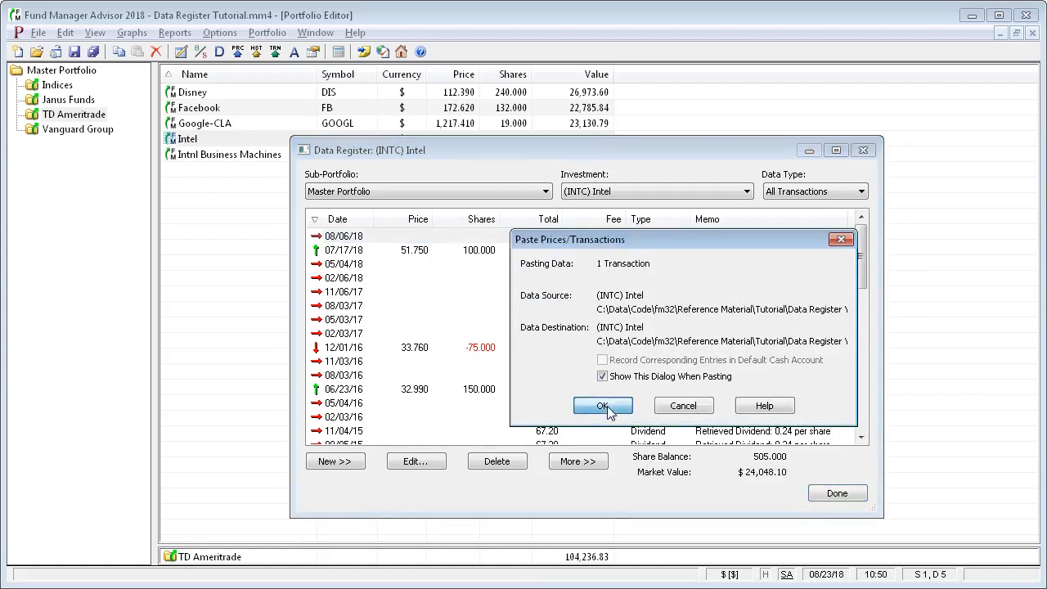
Confirm the paste and save the dividend of 84.00 with Date Received 8/23/2018
left_click(602, 406)
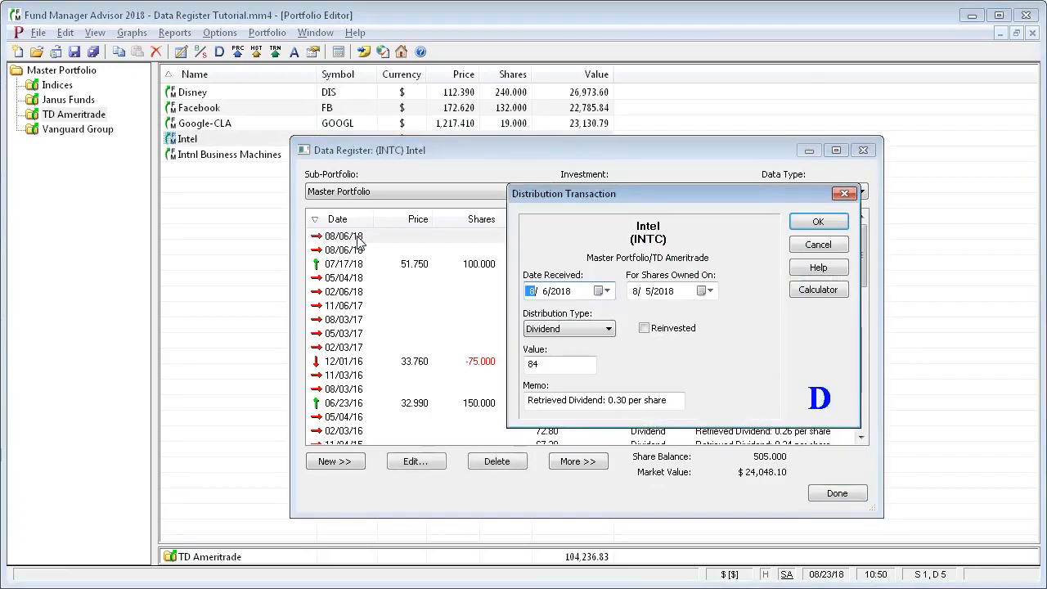
mouse_move(449, 342)
type("23")
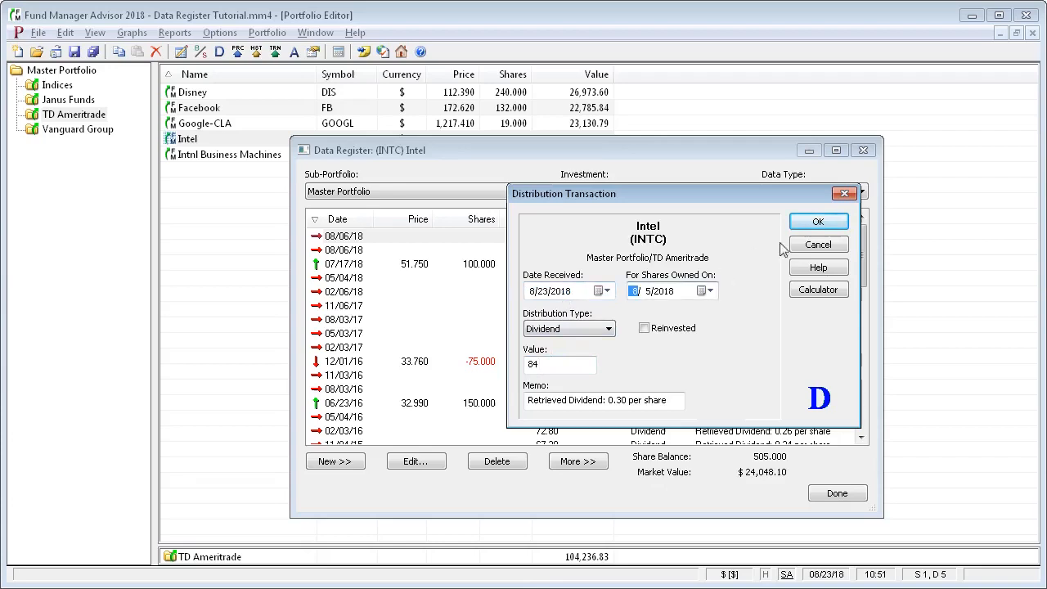
left_click(818, 221)
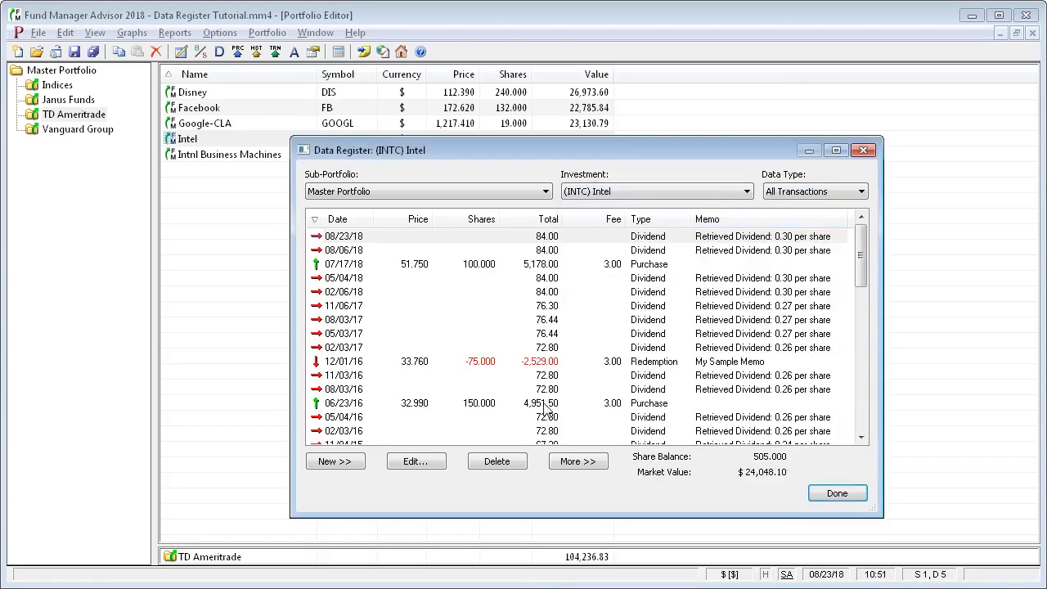
Delete the pasted 08/23/18 dividend so 08/06/18 is again the latest Intel transaction
left_click(547, 235)
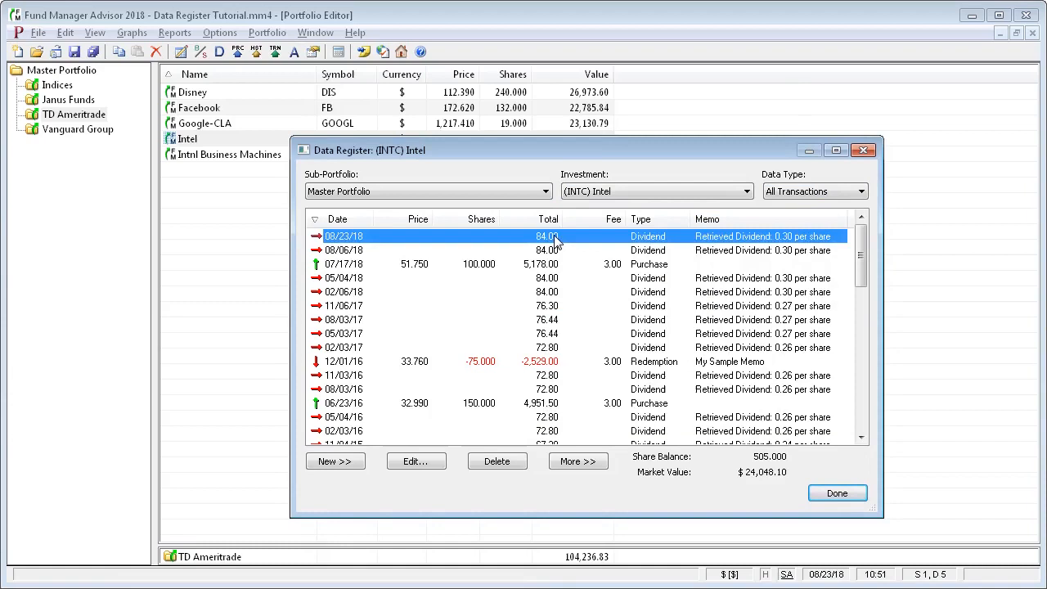
right_click(547, 236)
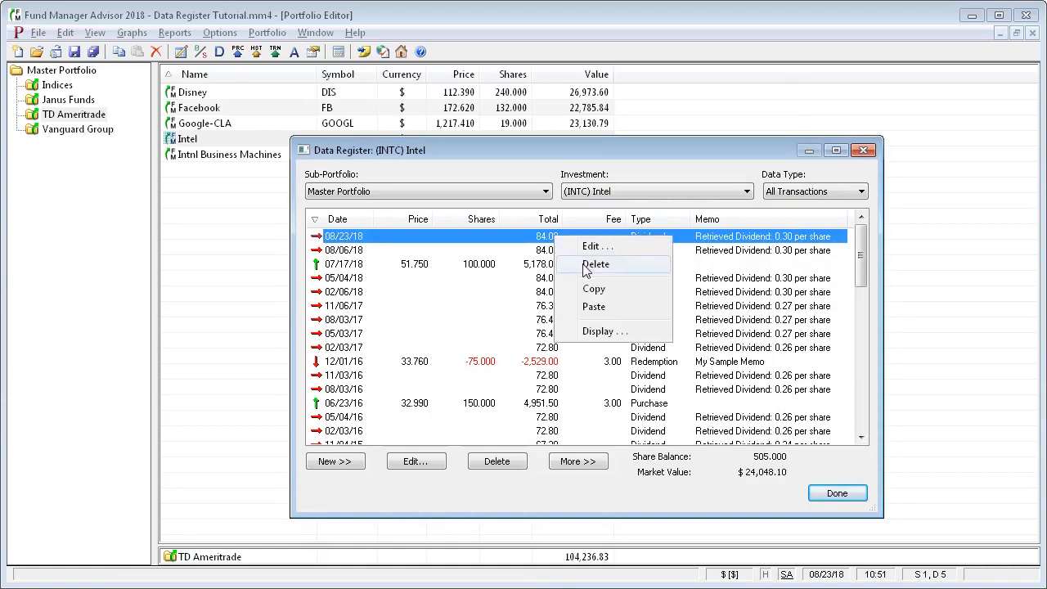
left_click(596, 264)
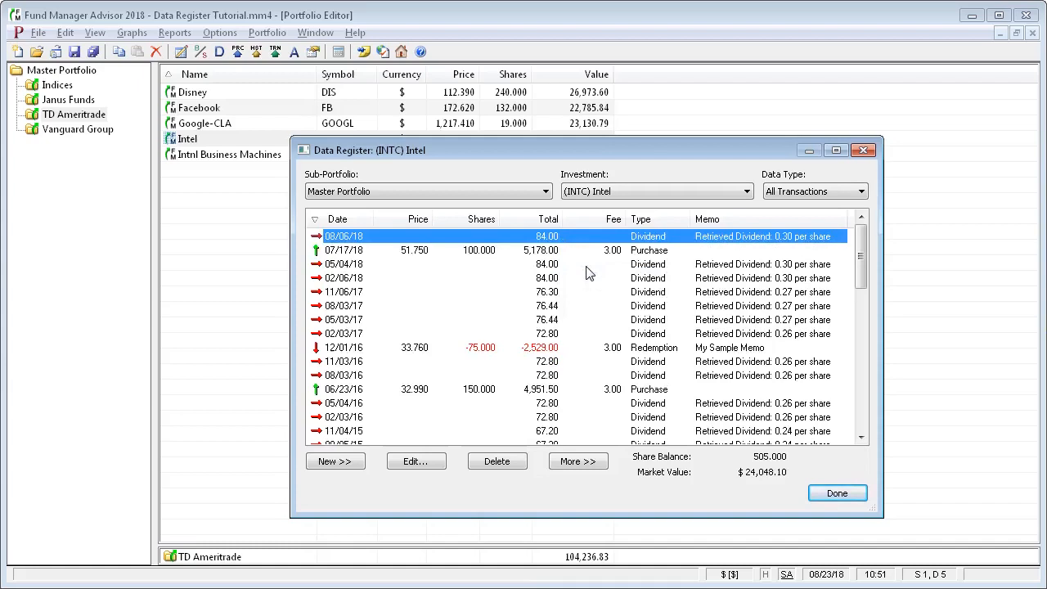
mouse_move(559, 331)
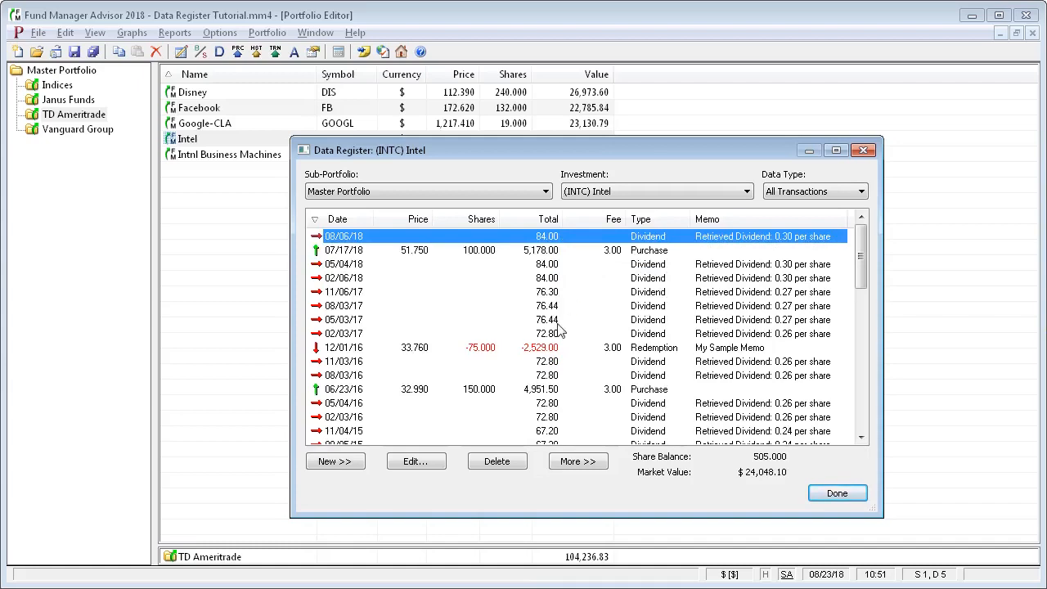